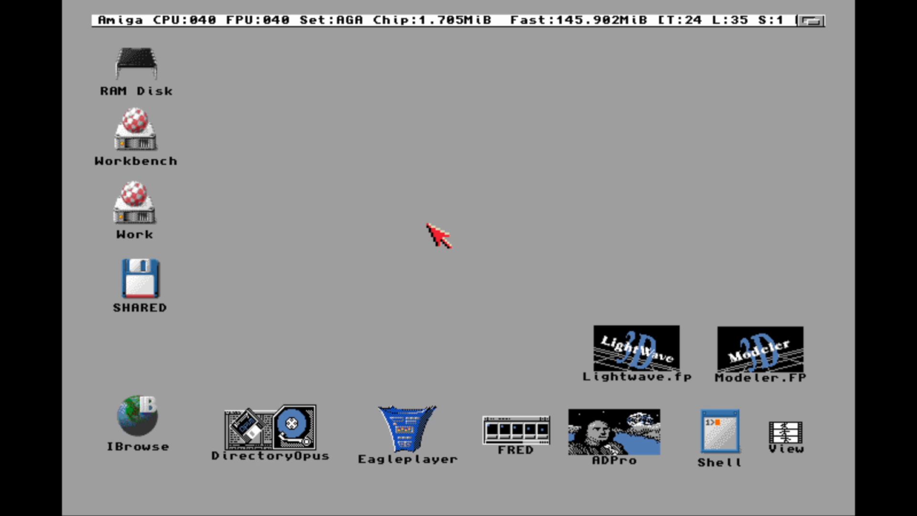
mouse_move(625, 327)
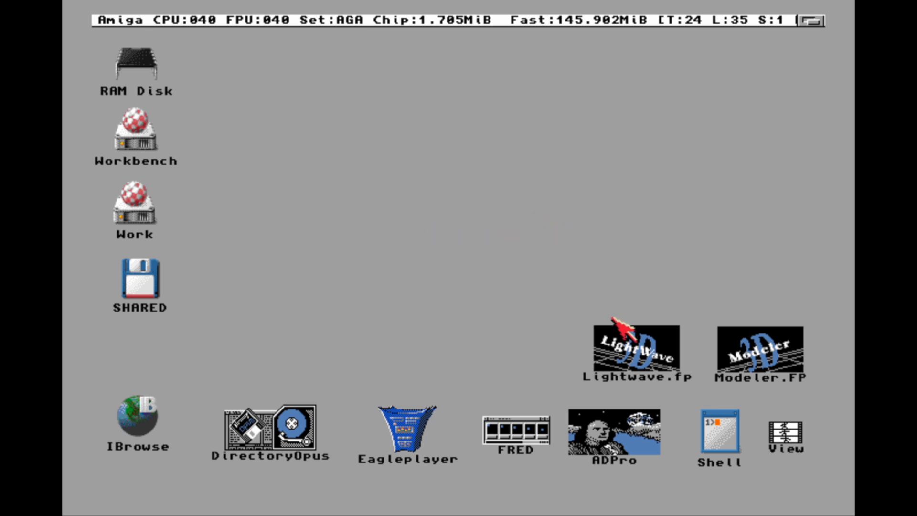
mouse_move(573, 321)
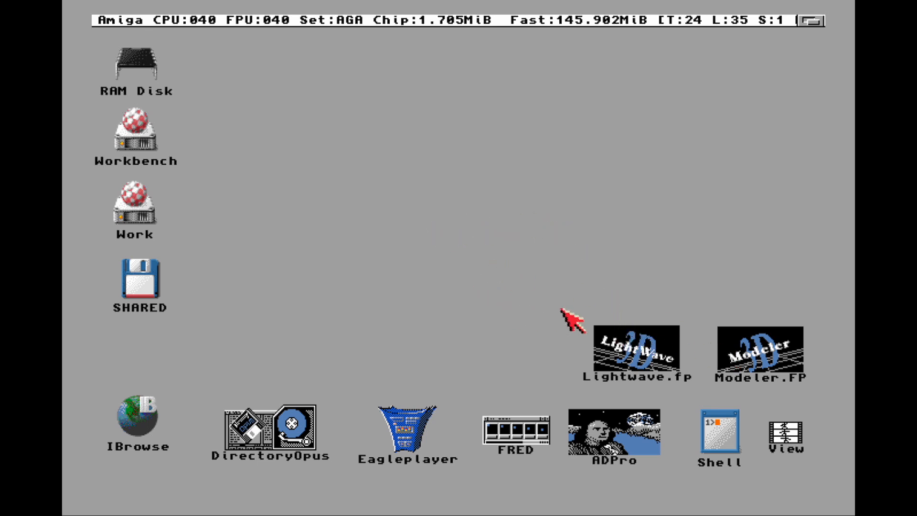
mouse_move(607, 340)
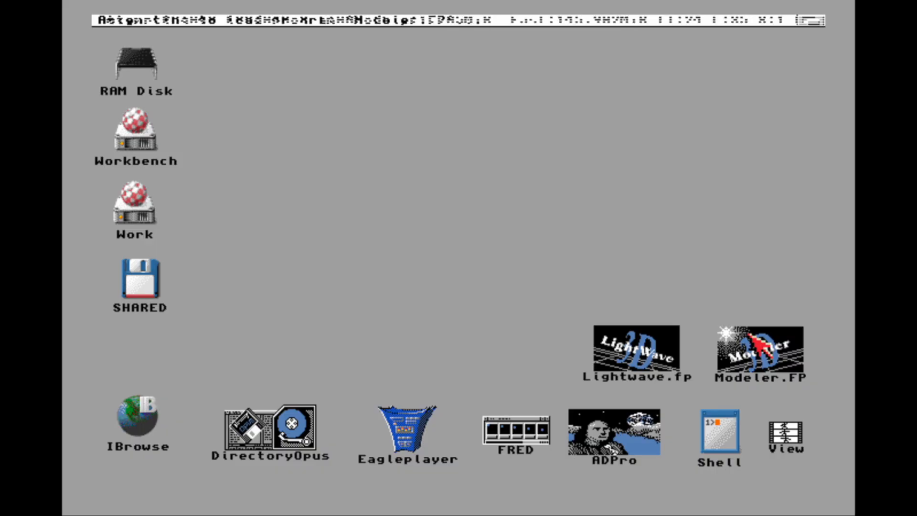
Step: Launch LightWave Modeler and start drawing a box near the origin
double_click(758, 348)
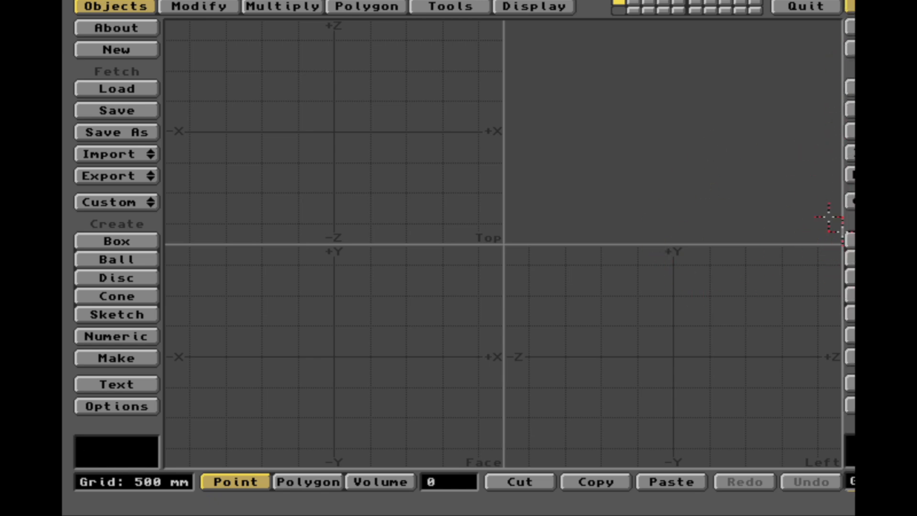
mouse_move(667, 218)
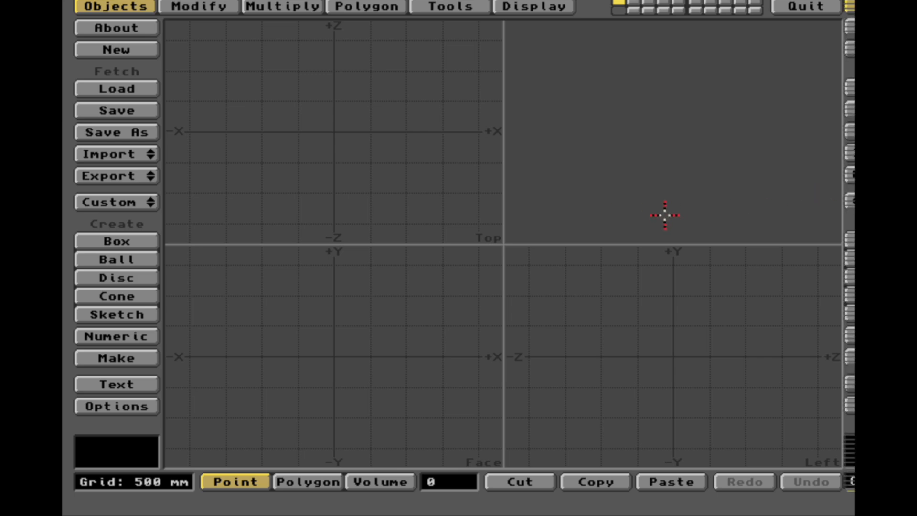
mouse_move(592, 244)
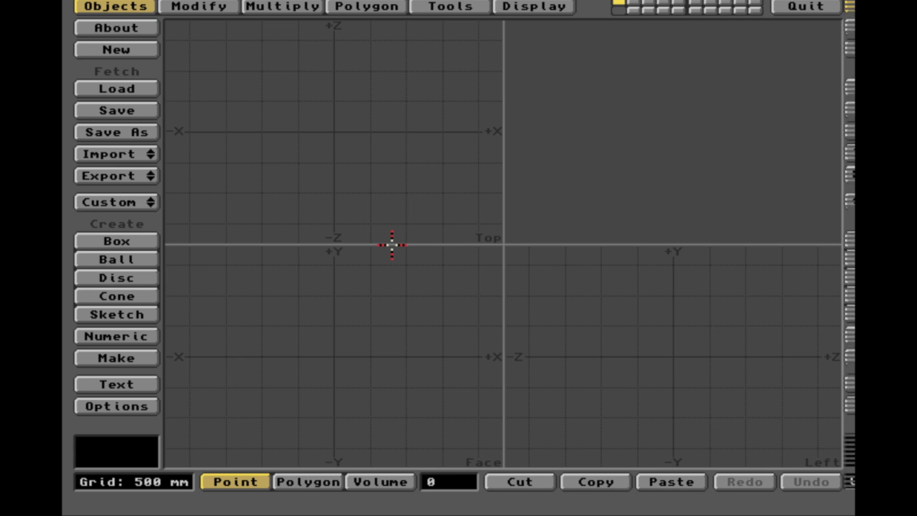
left_click(117, 240)
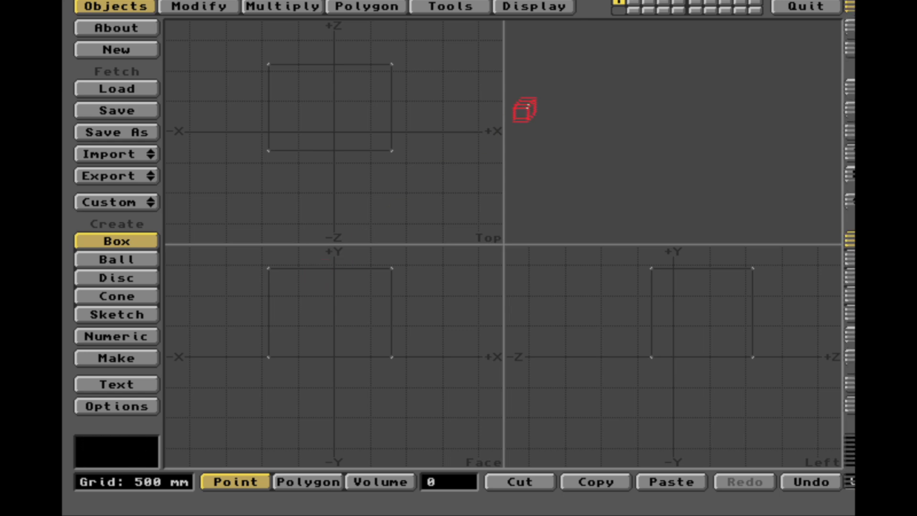
Step: Set the Display Options preview type to Moving Solid for the fourth view
left_click(535, 6)
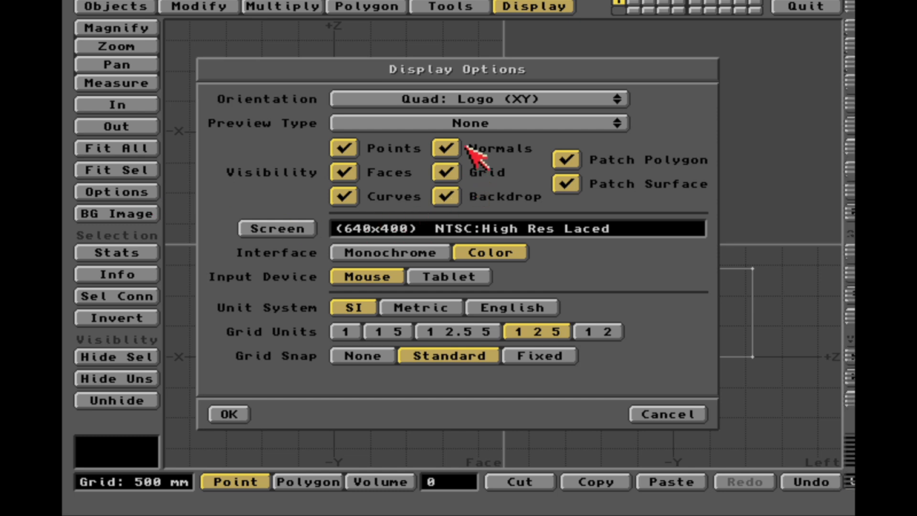
left_click(472, 123)
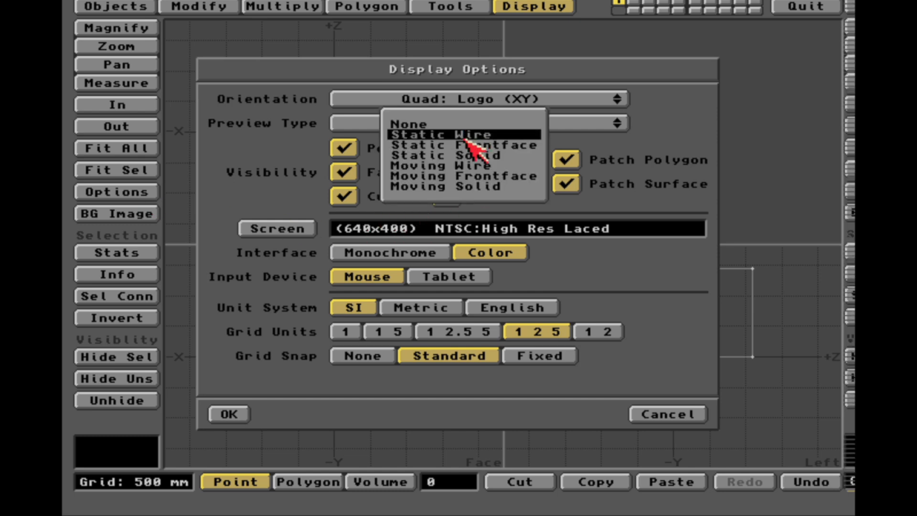
mouse_move(469, 188)
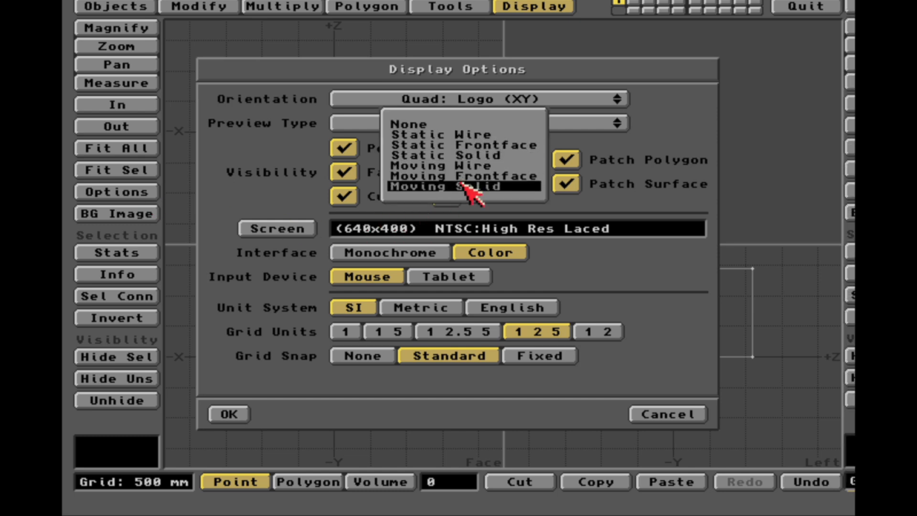
left_click(447, 187)
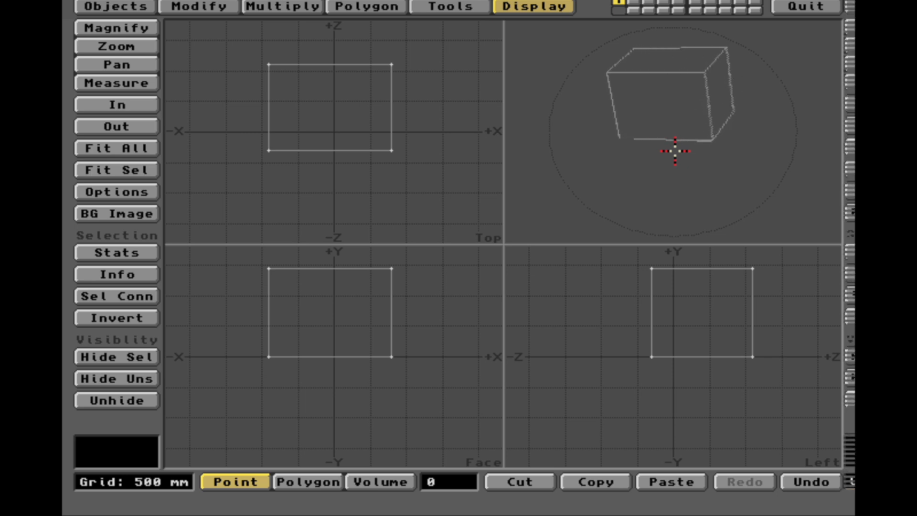
Step: Bevel the box's front face with 100 mm inset and shift, shaping it in the preview
left_click(307, 495)
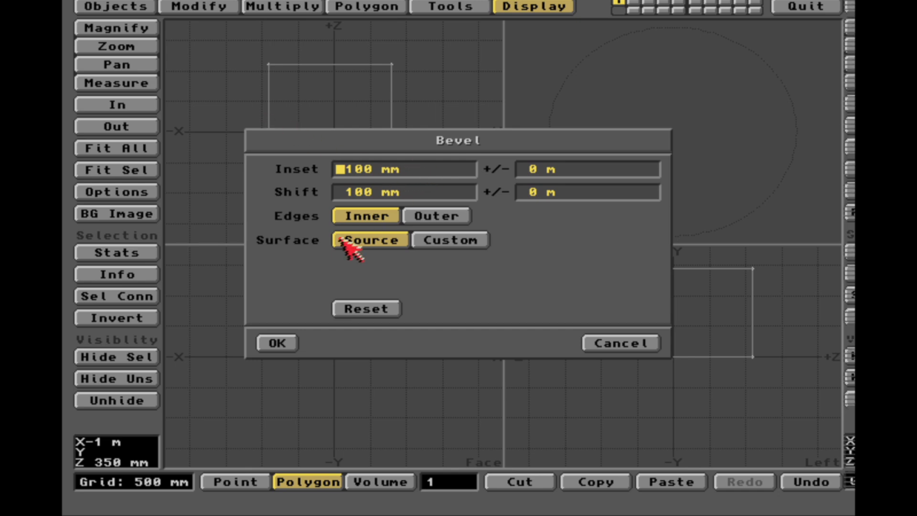
left_click(277, 343)
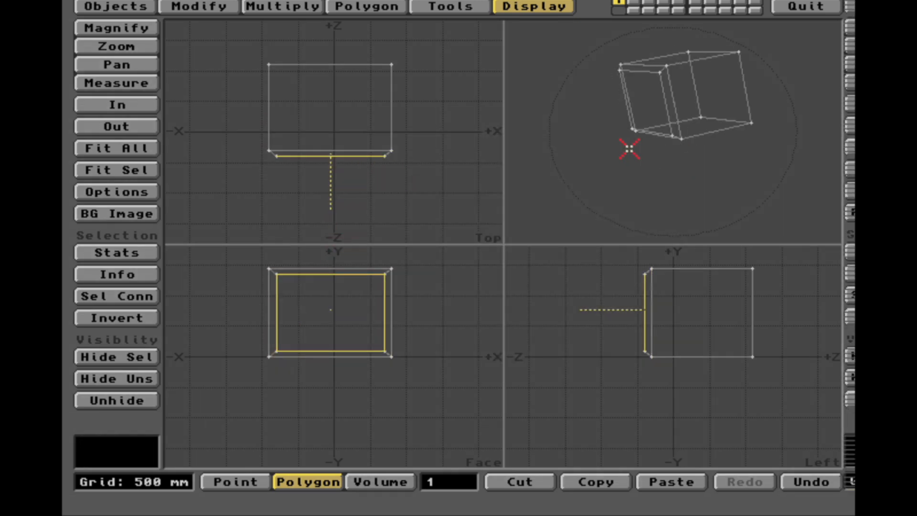
left_click_drag(629, 149, 763, 158)
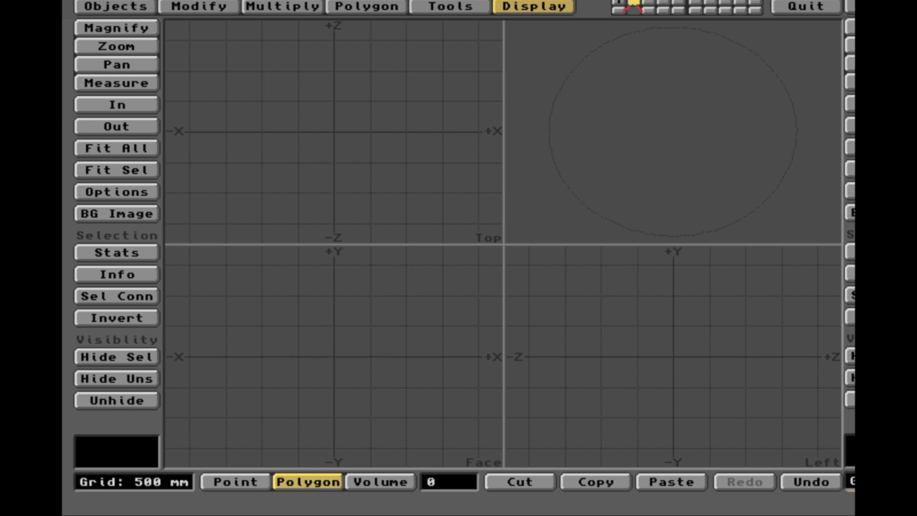
Step: Create a ball around the origin on an empty layer with the Ball tool
left_click(196, 129)
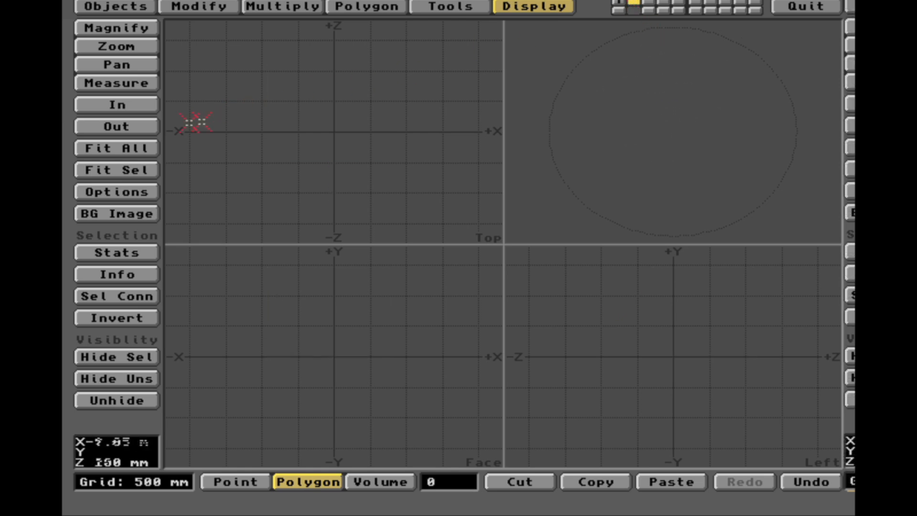
left_click(116, 8)
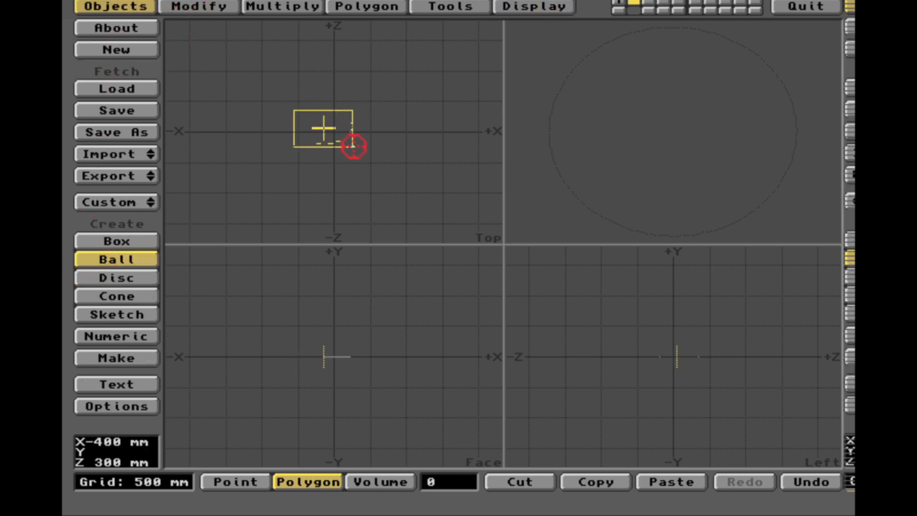
left_click_drag(353, 147, 336, 307)
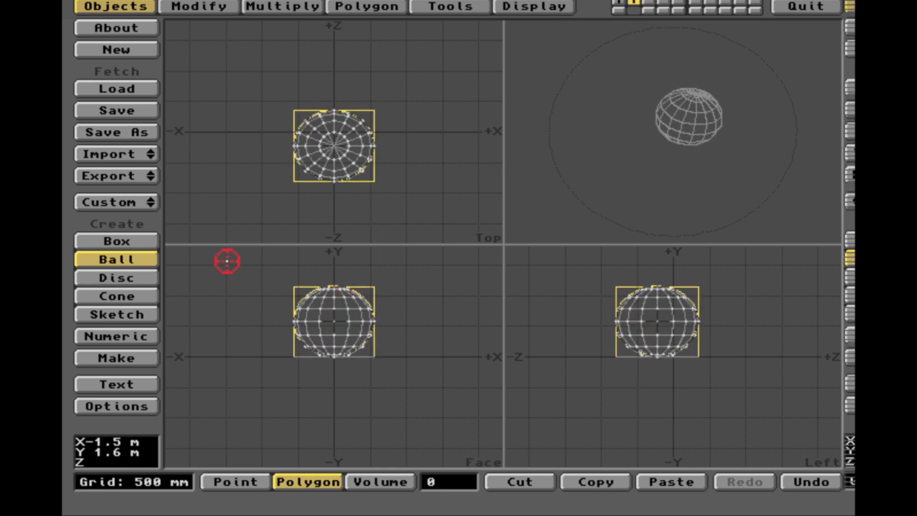
left_click(197, 6)
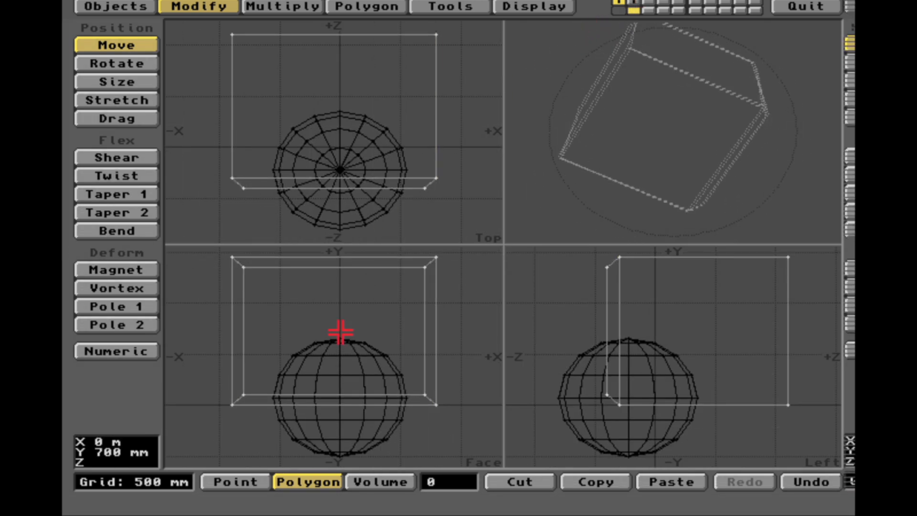
Step: Move the sphere down and back so it overlaps the box's bottom edge
left_click_drag(338, 333, 642, 386)
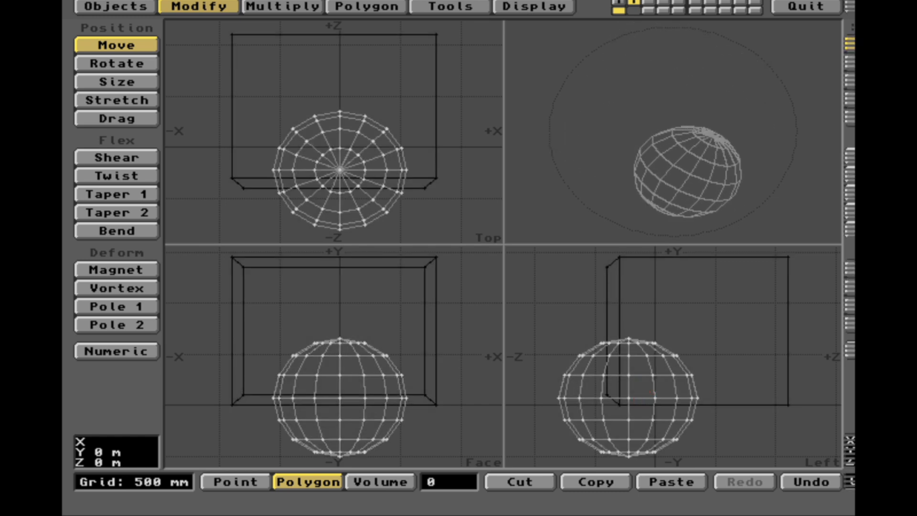
left_click_drag(338, 170, 339, 99)
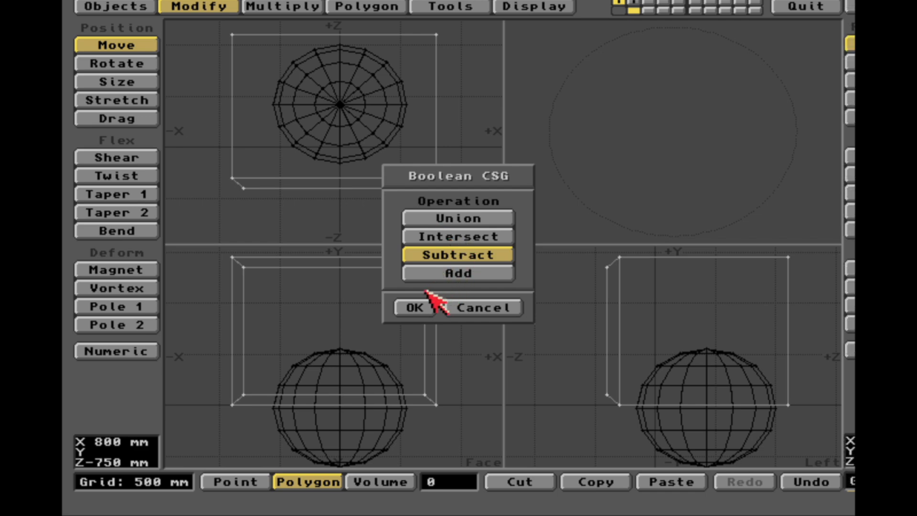
Step: Apply the Boolean subtract and inspect the hemispherical hollow in the box's underside
left_click(415, 308)
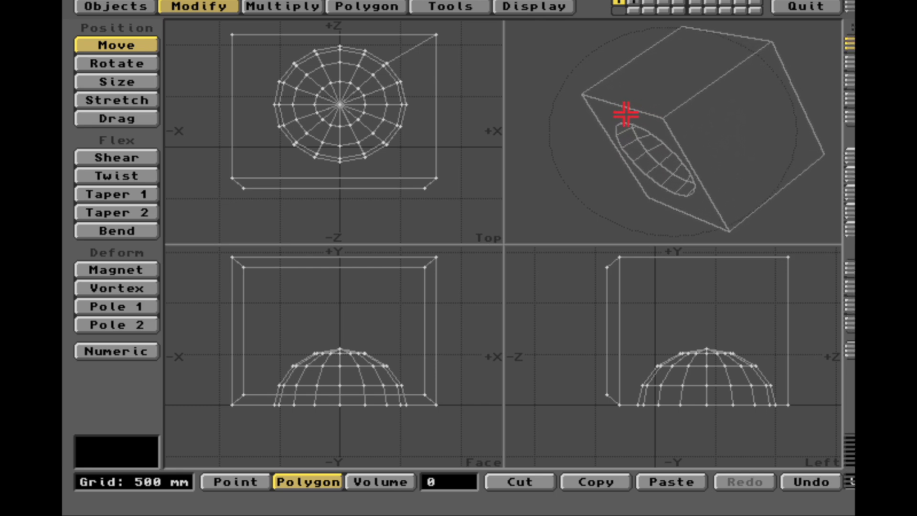
left_click_drag(623, 112, 701, 163)
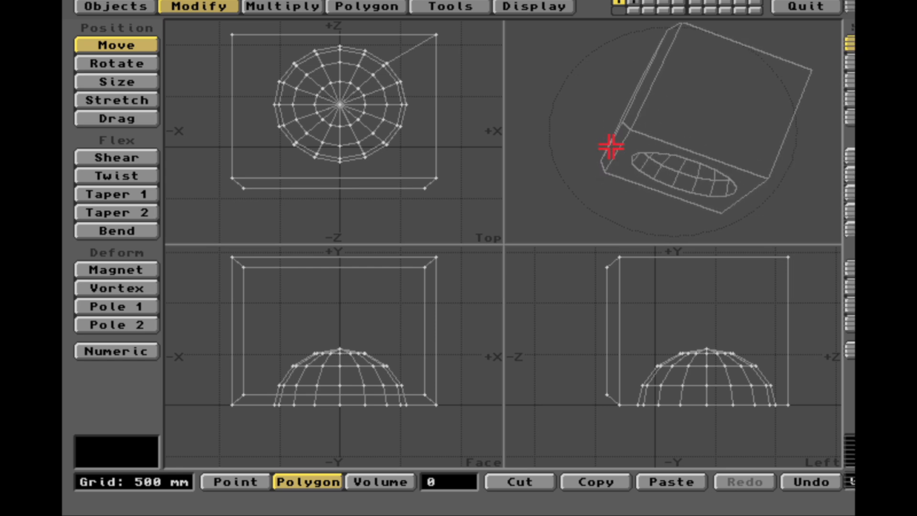
left_click_drag(608, 146, 579, 152)
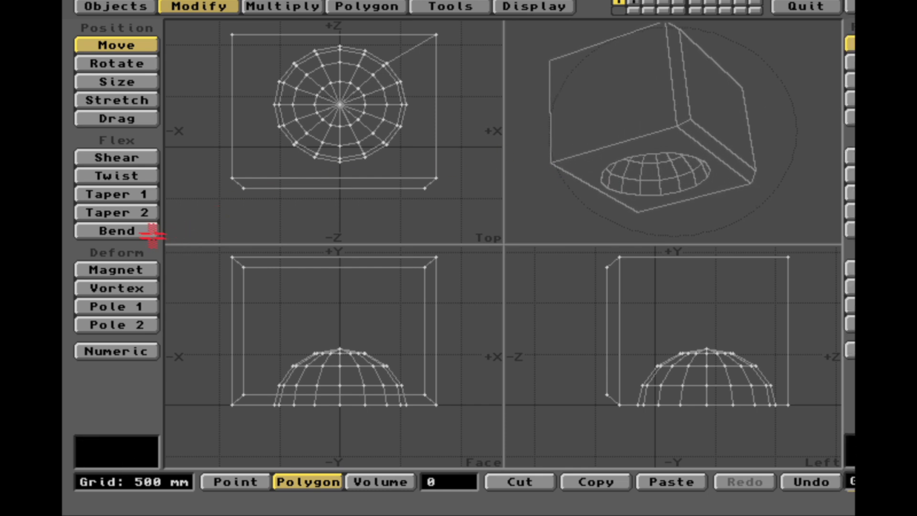
Step: Subdivide the hollowed box into faceted triangles and begin bending it
left_click(116, 230)
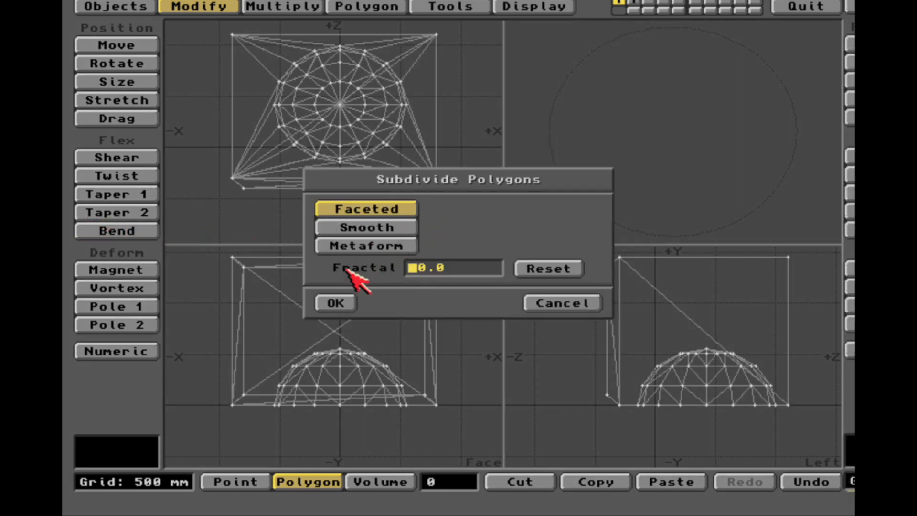
left_click(335, 302)
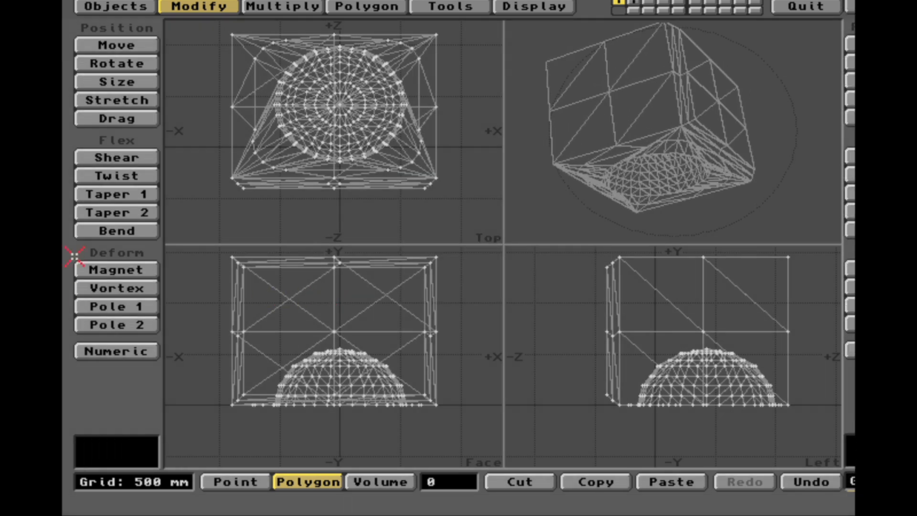
left_click(116, 230)
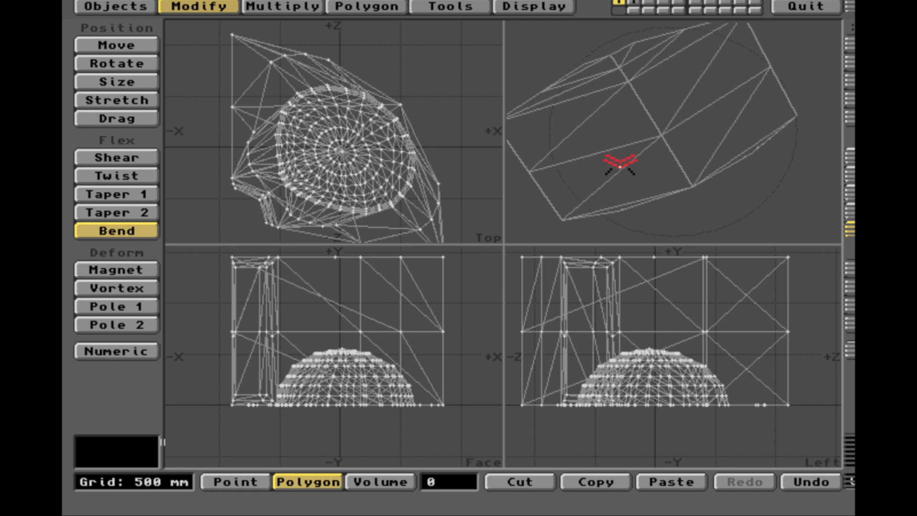
Step: Exit Modeler without saving and launch LightWave 3D Layout from Workbench
left_click(804, 5)
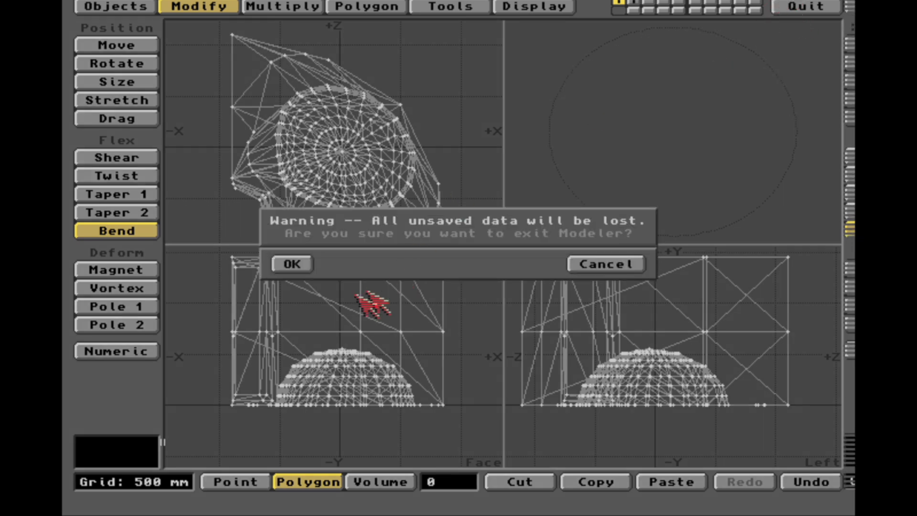
left_click(292, 263)
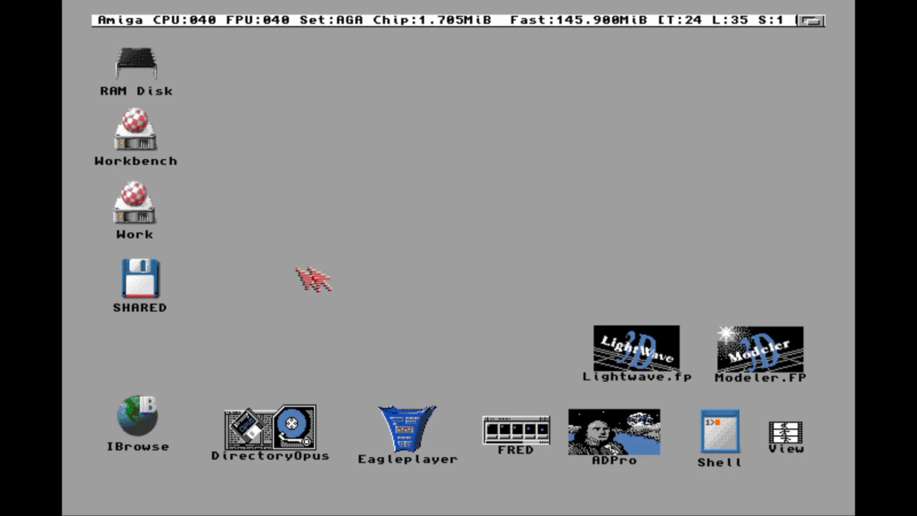
double_click(636, 352)
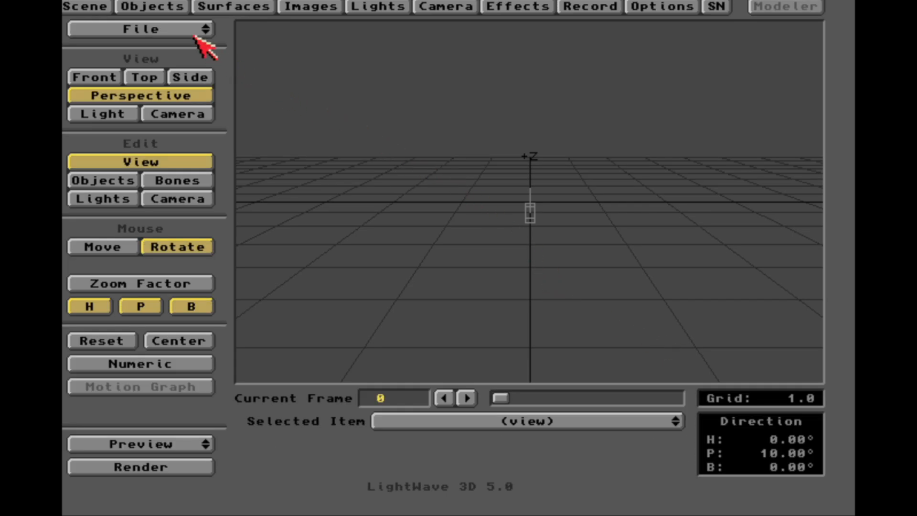
Step: Choose File > Load Scene to bring up the Load Scene File requester
left_click(140, 30)
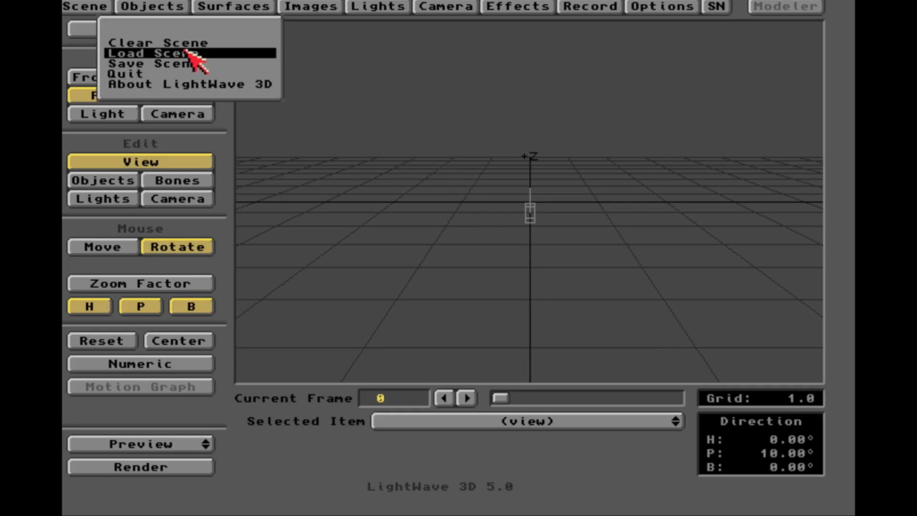
left_click(144, 51)
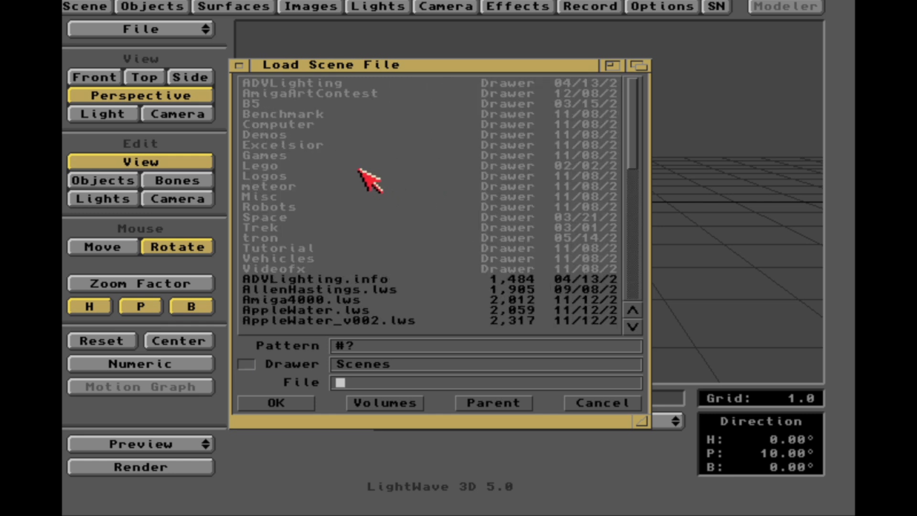
mouse_move(354, 161)
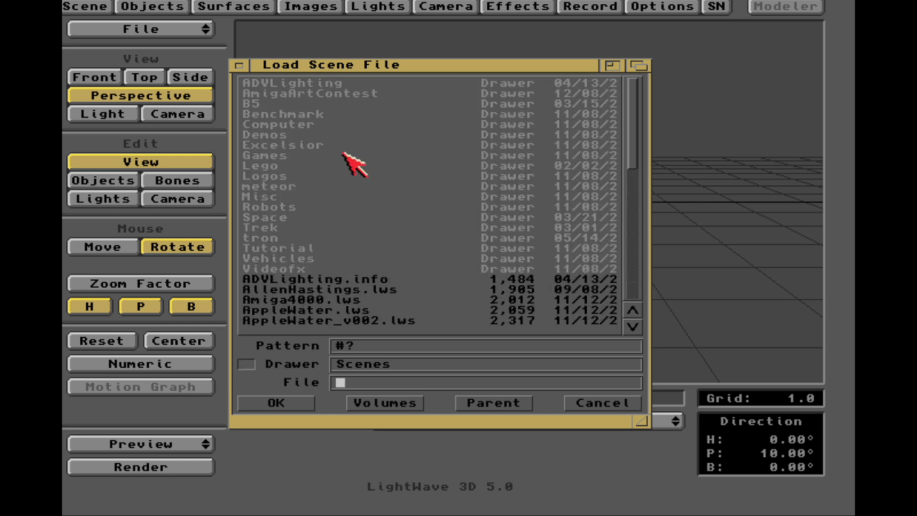
mouse_move(338, 152)
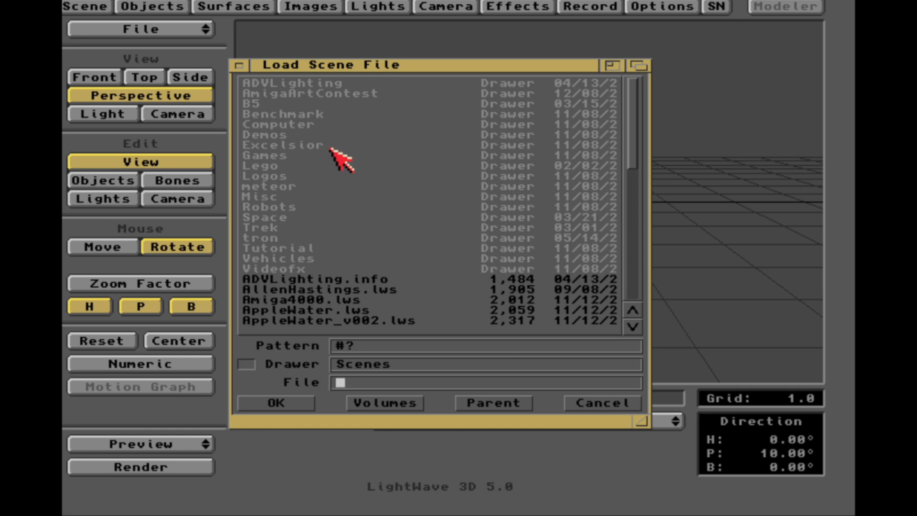
mouse_move(288, 164)
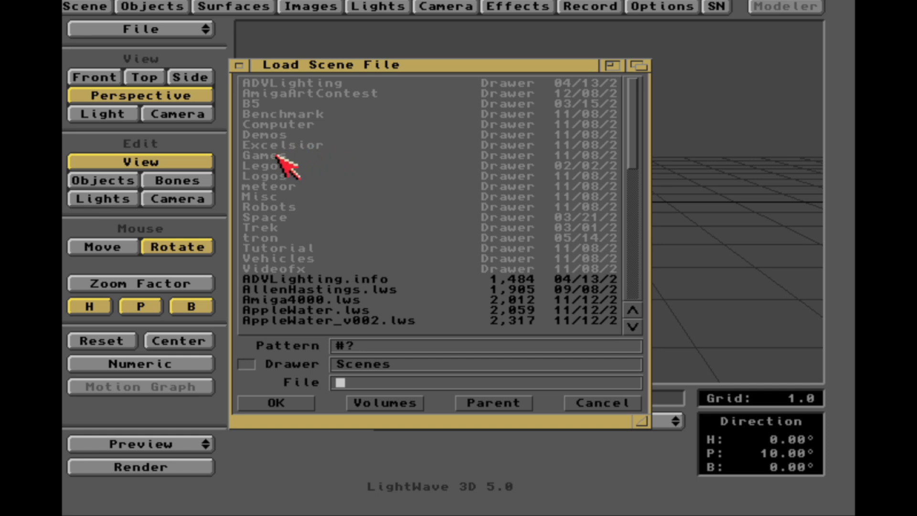
mouse_move(297, 145)
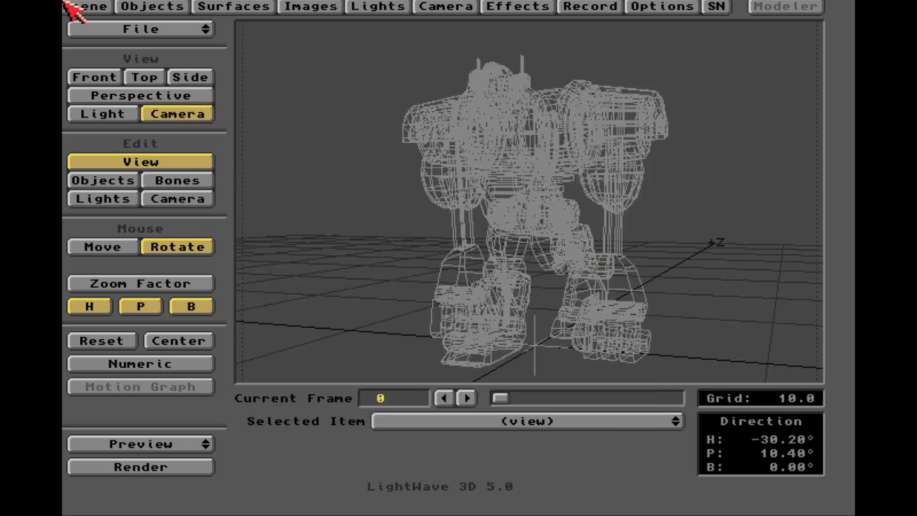
left_click(81, 6)
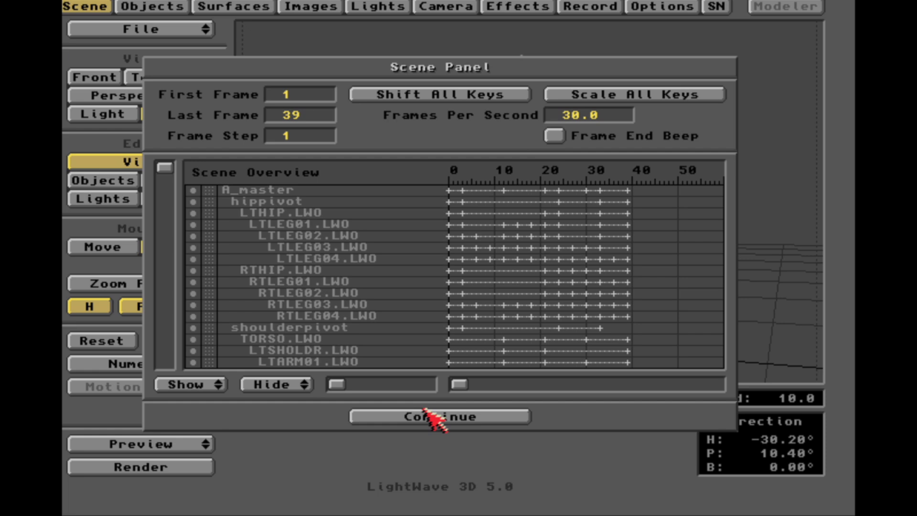
left_click(437, 416)
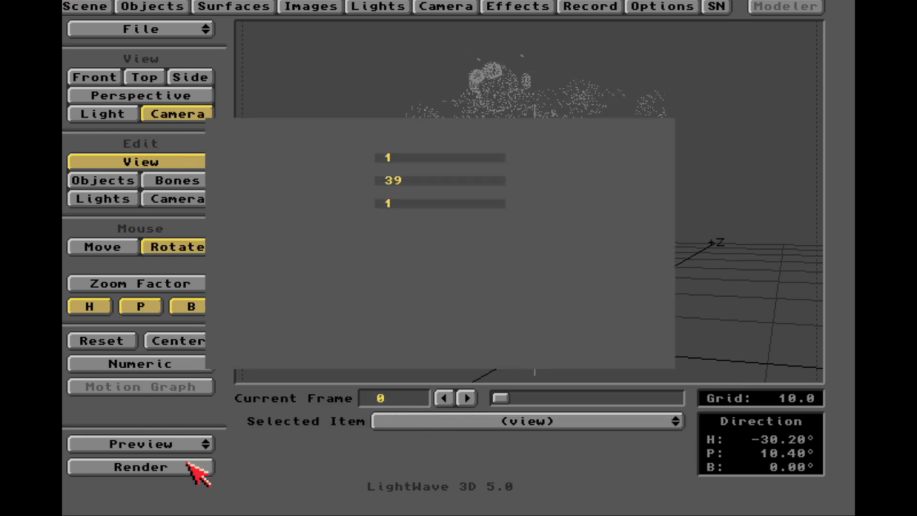
left_click(140, 466)
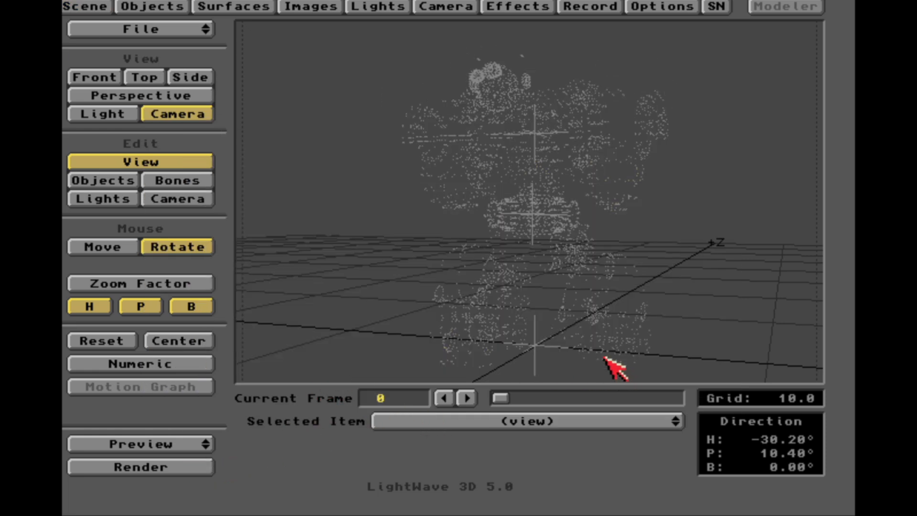
Step: Make a wireframe preview of frames 1–39, play it back, then end the preview
left_click(140, 443)
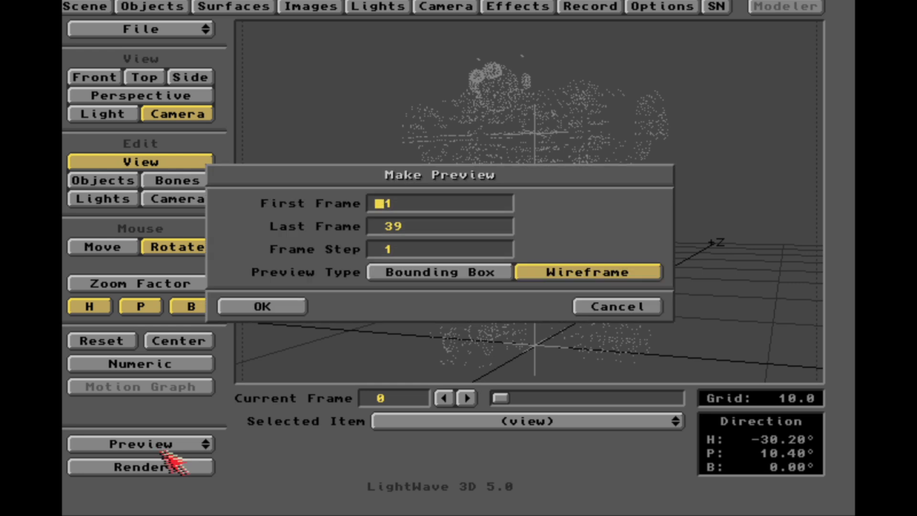
mouse_move(397, 240)
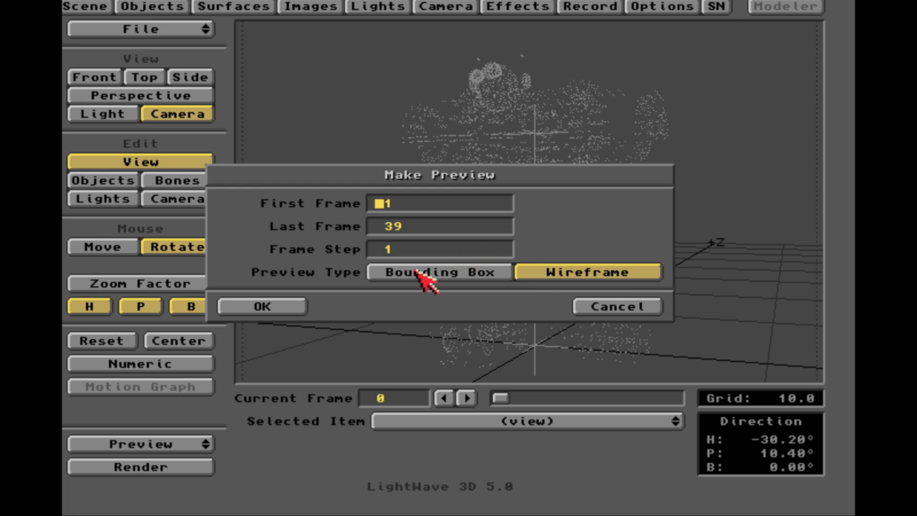
mouse_move(422, 277)
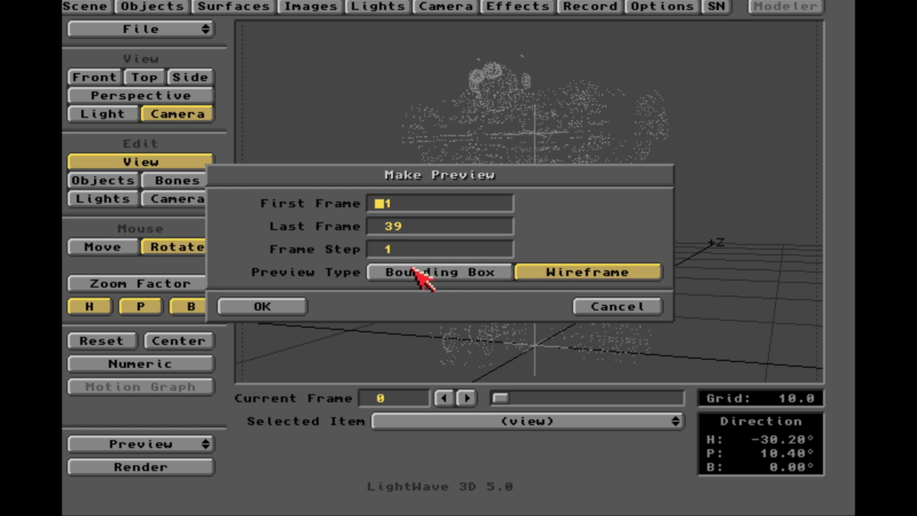
mouse_move(376, 303)
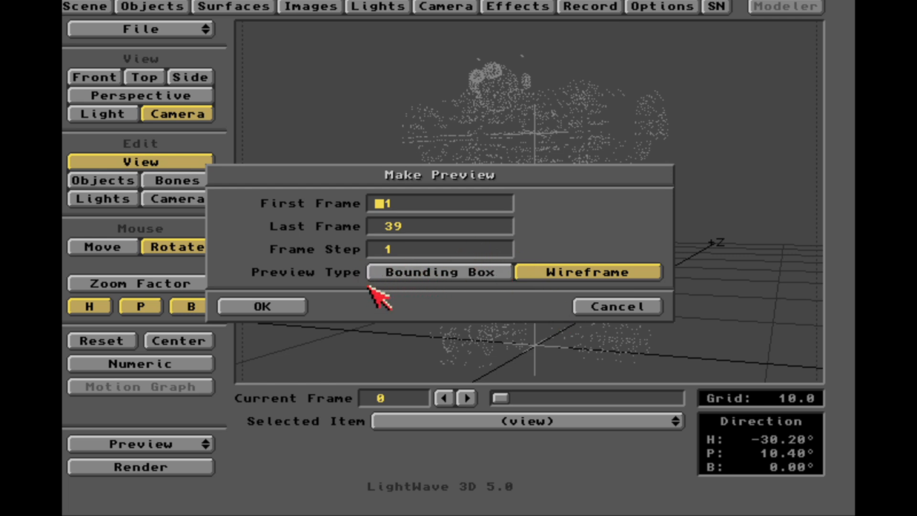
left_click(262, 305)
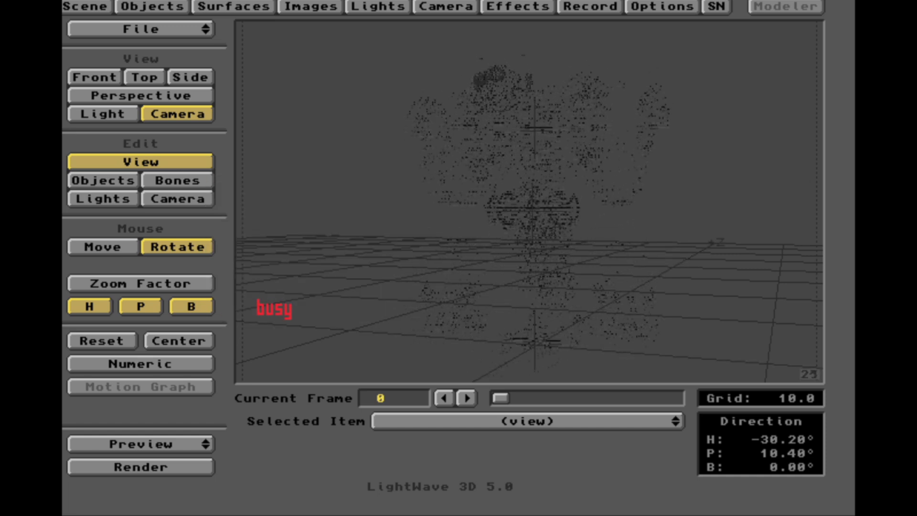
left_click(140, 443)
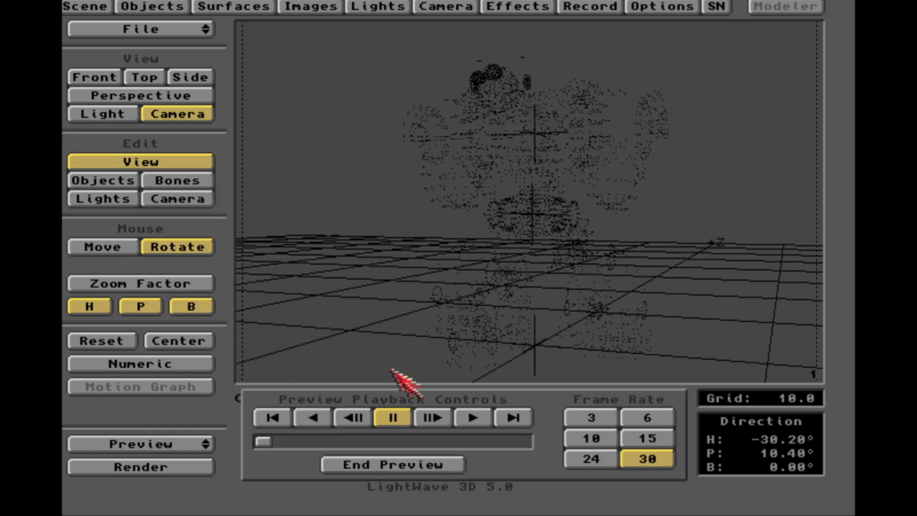
left_click(472, 418)
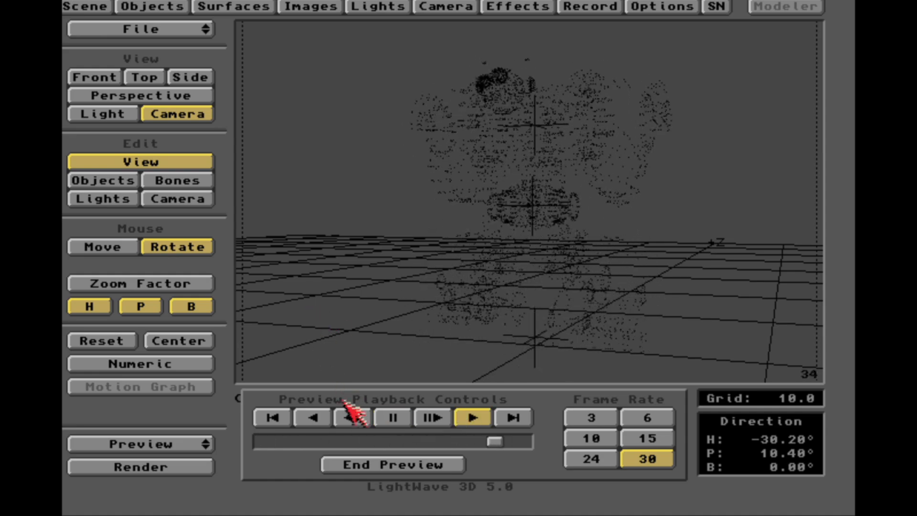
left_click(392, 464)
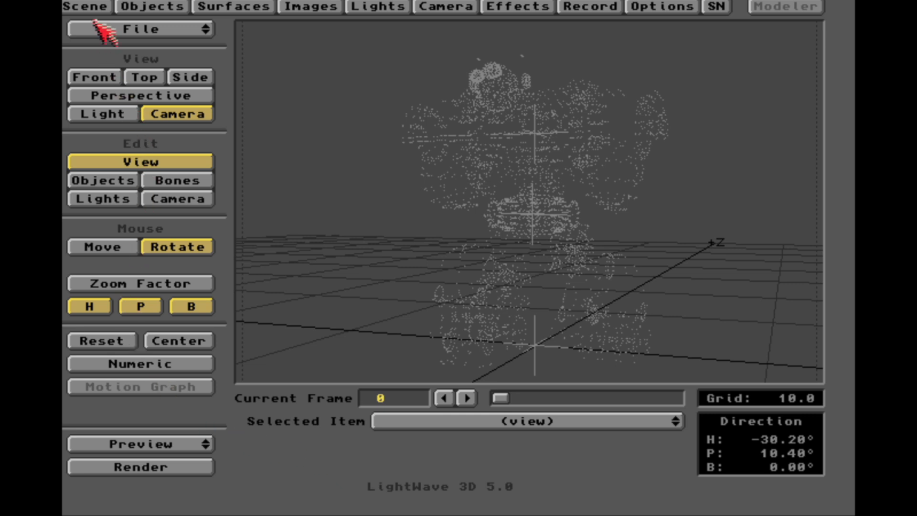
Step: Check the Scene Panel, then build a new wireframe preview of the robot's frames 1–39
left_click(84, 6)
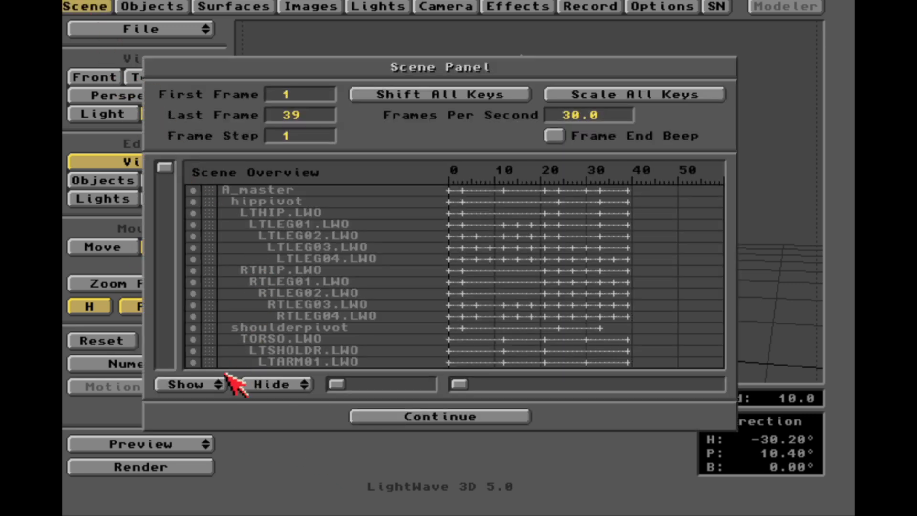
left_click(189, 384)
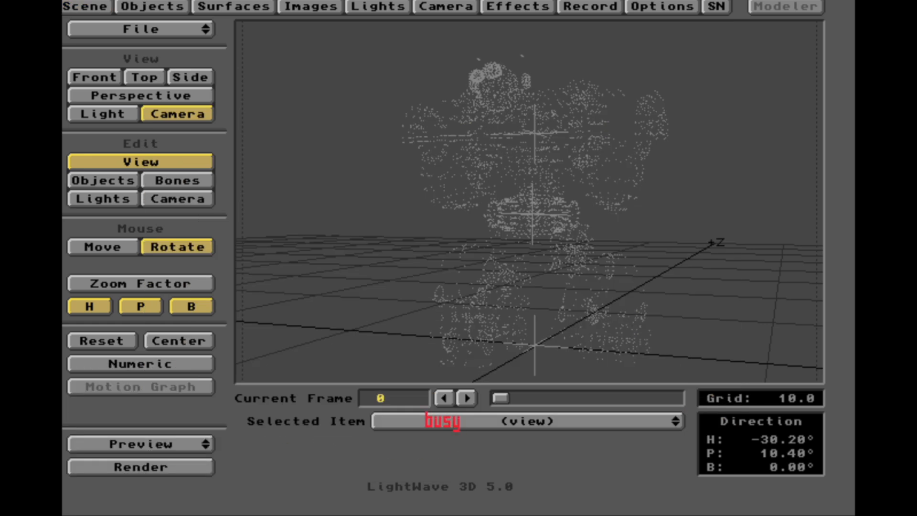
left_click(140, 443)
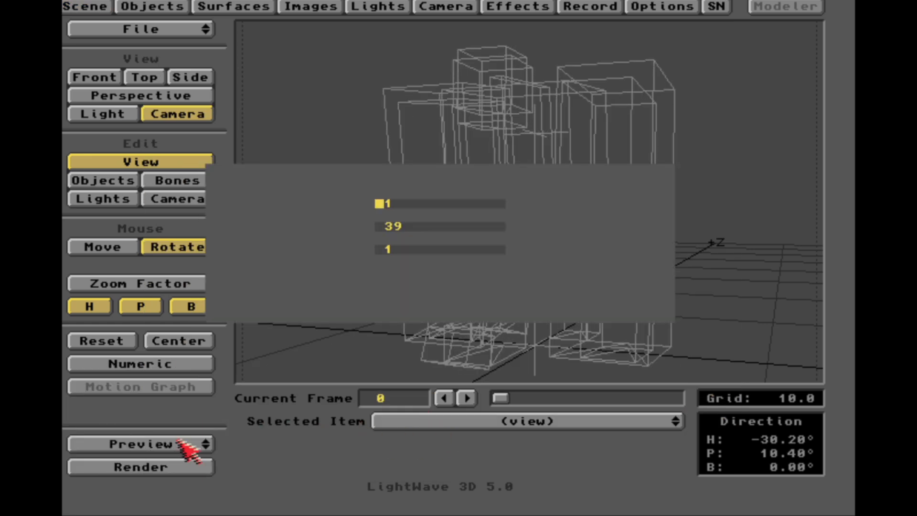
left_click(139, 443)
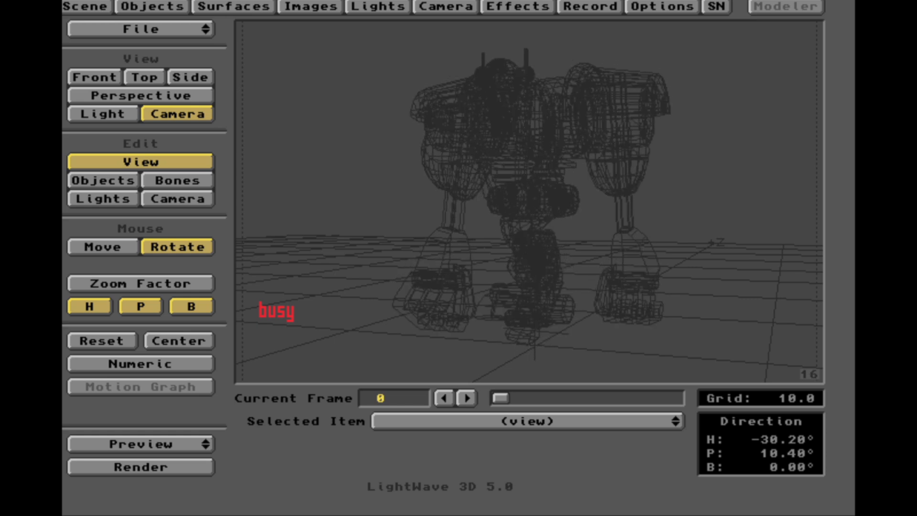
Step: Play back the generated wireframe preview and end it, returning to the robot layout
left_click(141, 444)
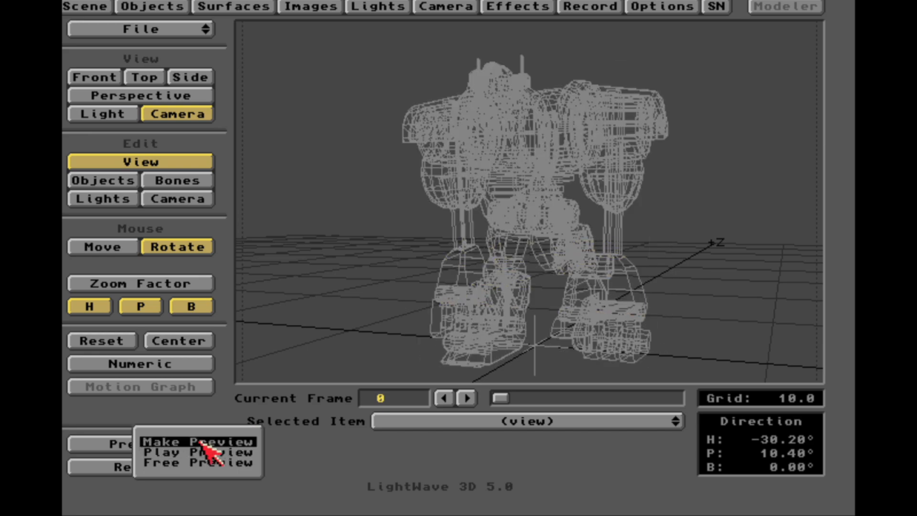
left_click(196, 441)
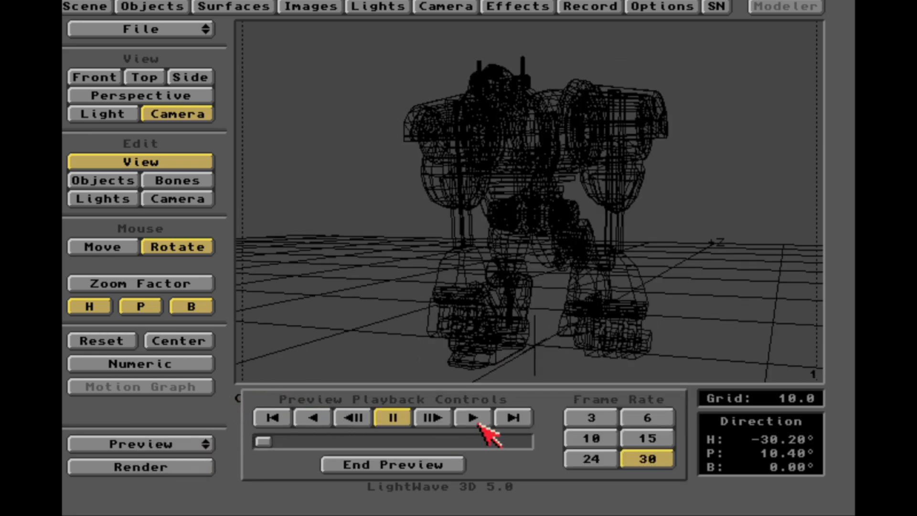
left_click(470, 417)
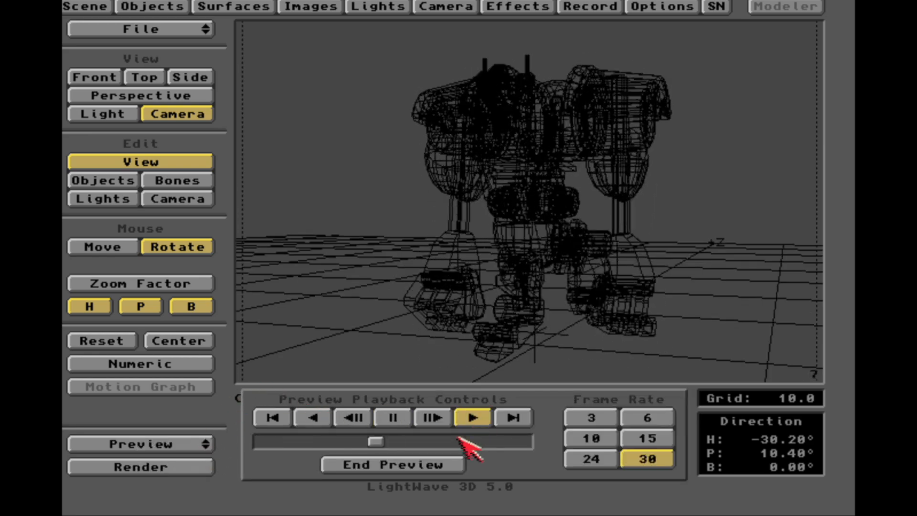
left_click(389, 464)
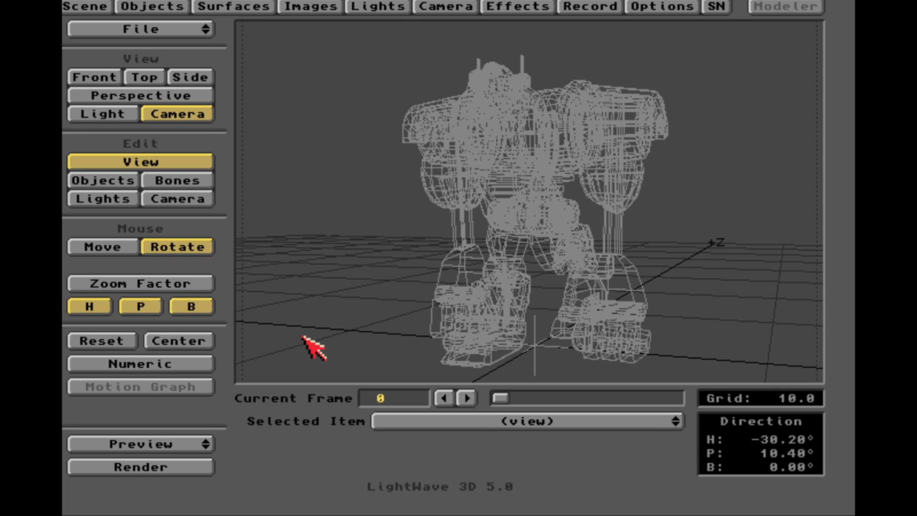
Step: Start a full render of the robot scene, producing shaded metallic frame 0
left_click(139, 466)
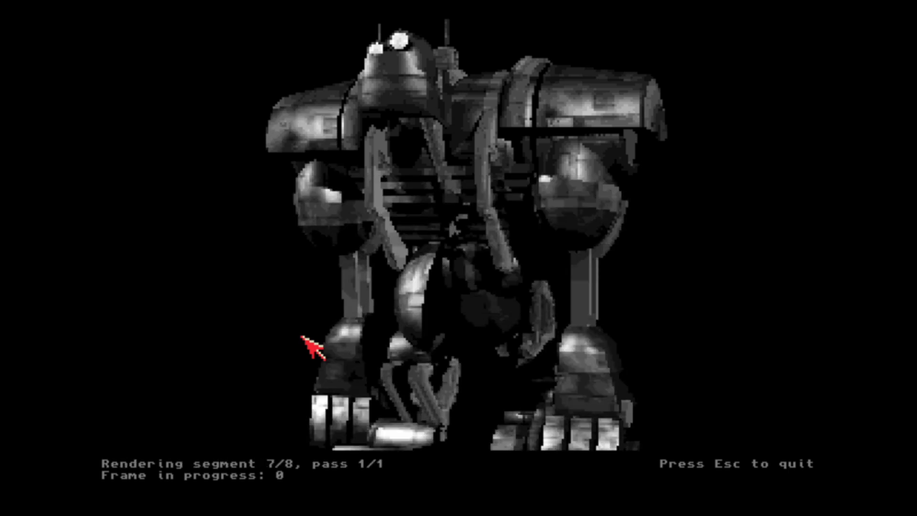
mouse_move(323, 316)
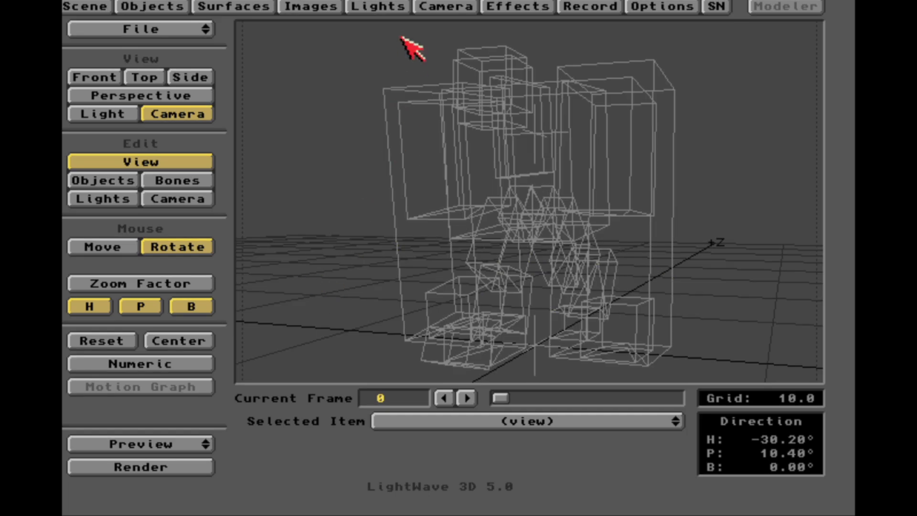
left_click(372, 6)
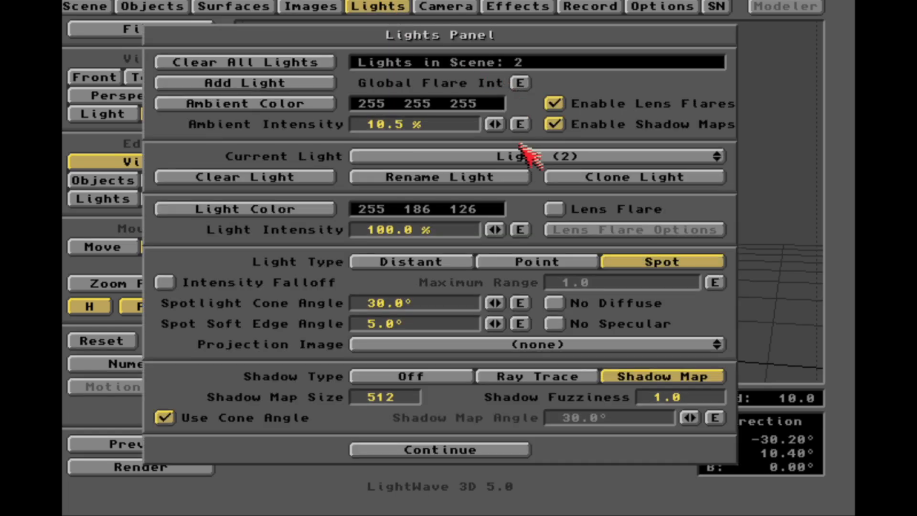
left_click(527, 154)
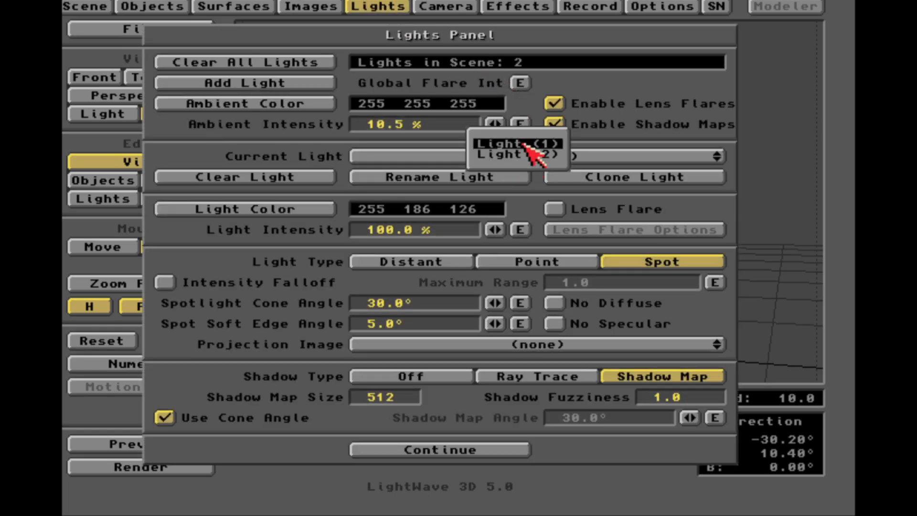
left_click(515, 143)
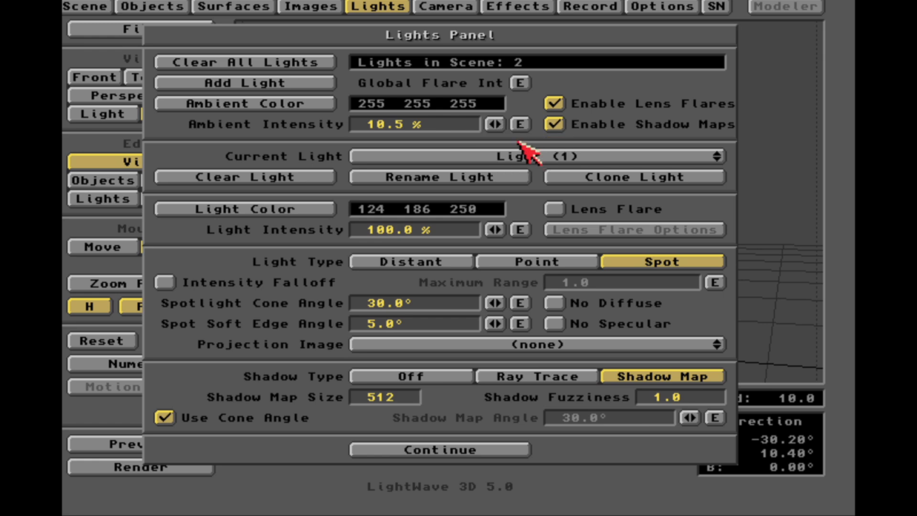
left_click(244, 208)
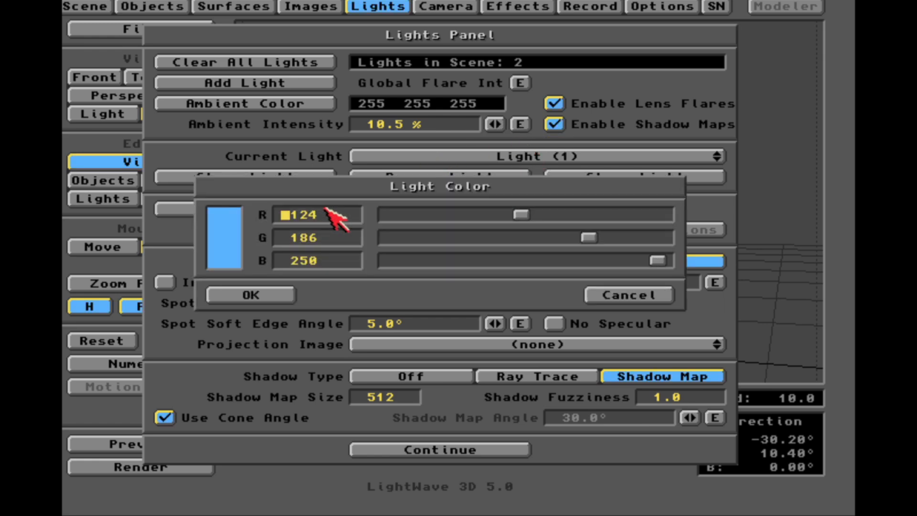
left_click(250, 294)
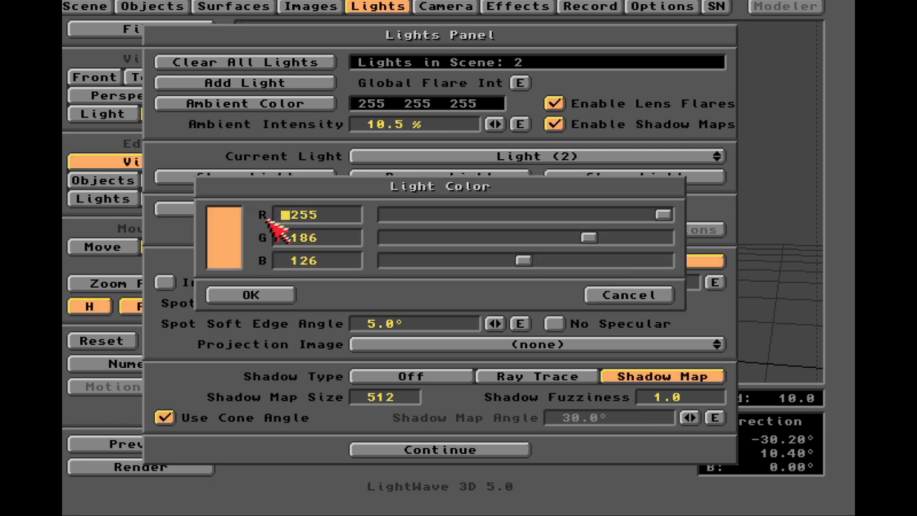
left_click(250, 294)
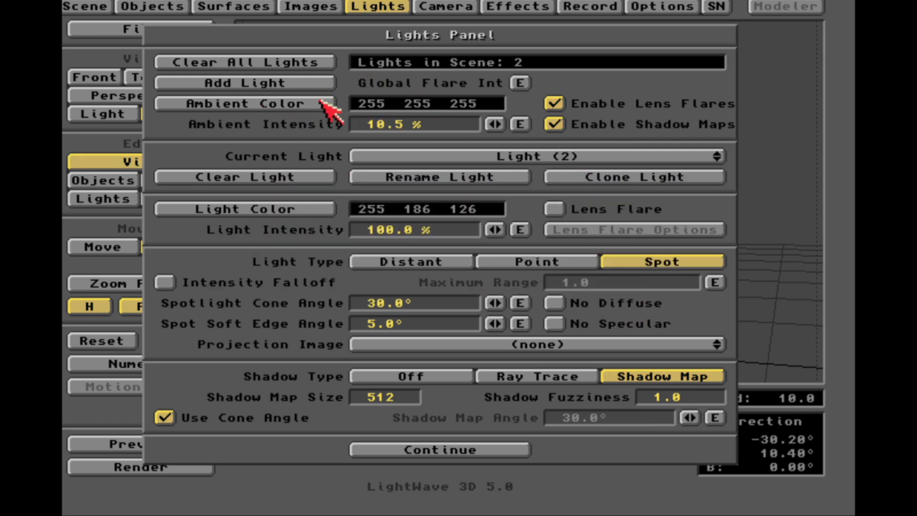
left_click(84, 6)
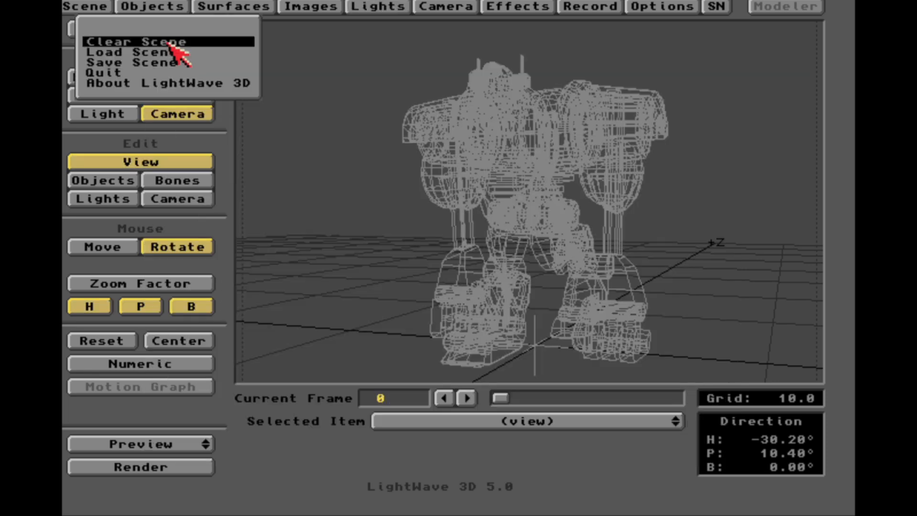
Step: Load the Lanaburg_InStorm.LWS blimp scene and advance the animation to frame 52
left_click(126, 51)
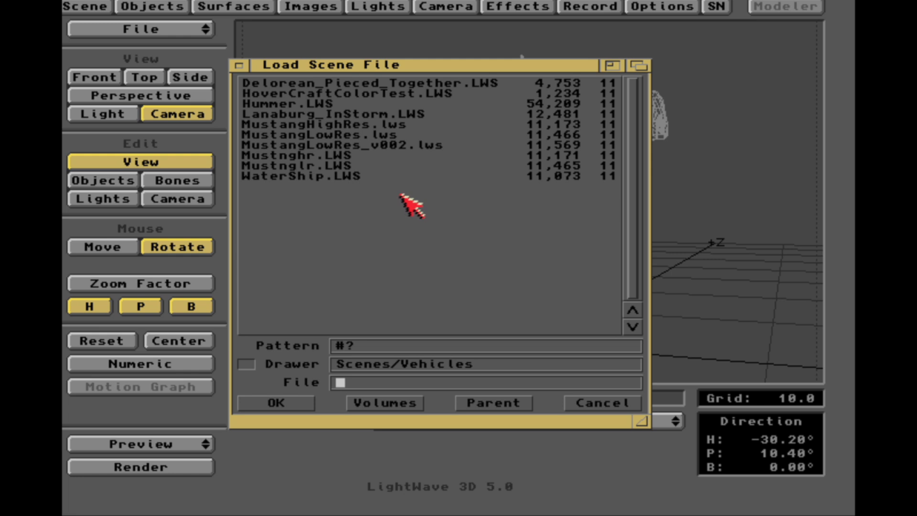
mouse_move(400, 194)
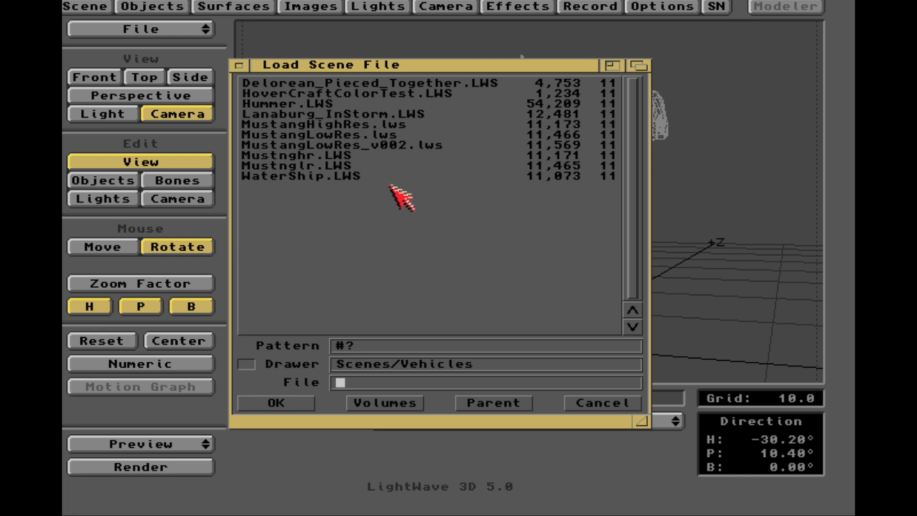
mouse_move(300, 129)
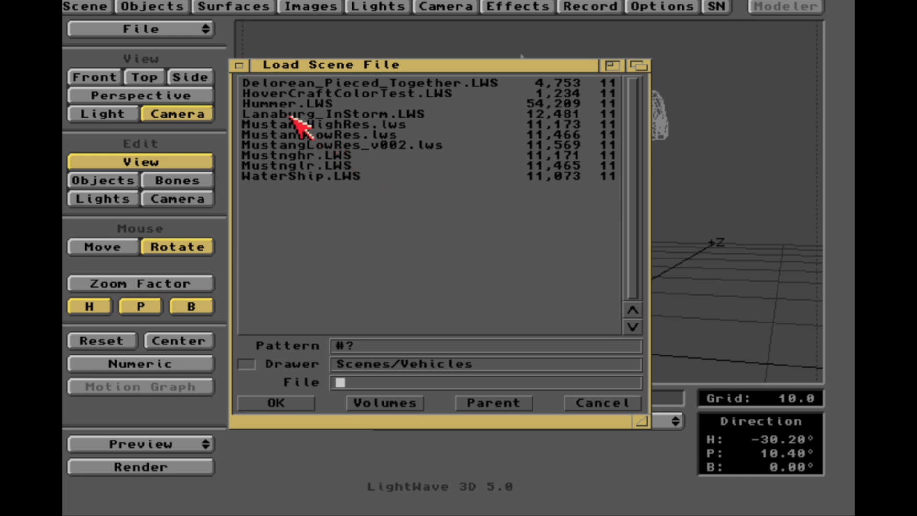
left_click(325, 113)
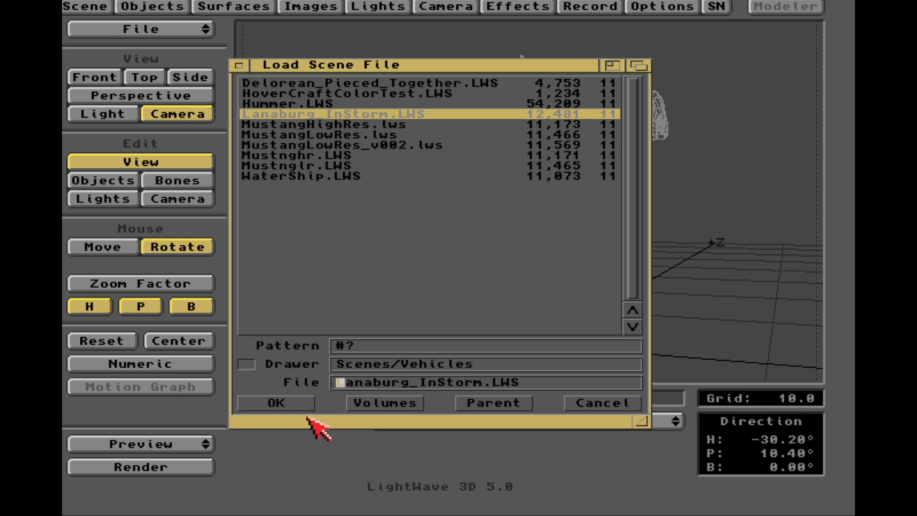
left_click(274, 402)
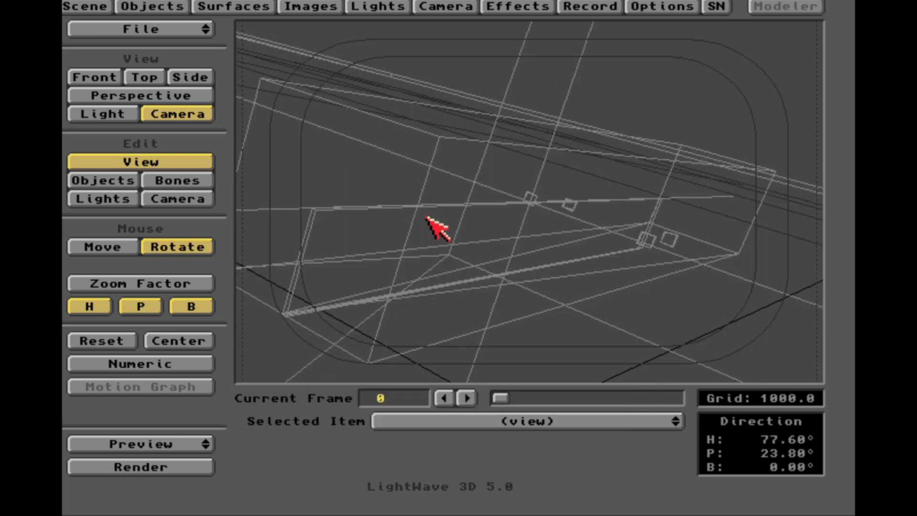
mouse_move(436, 219)
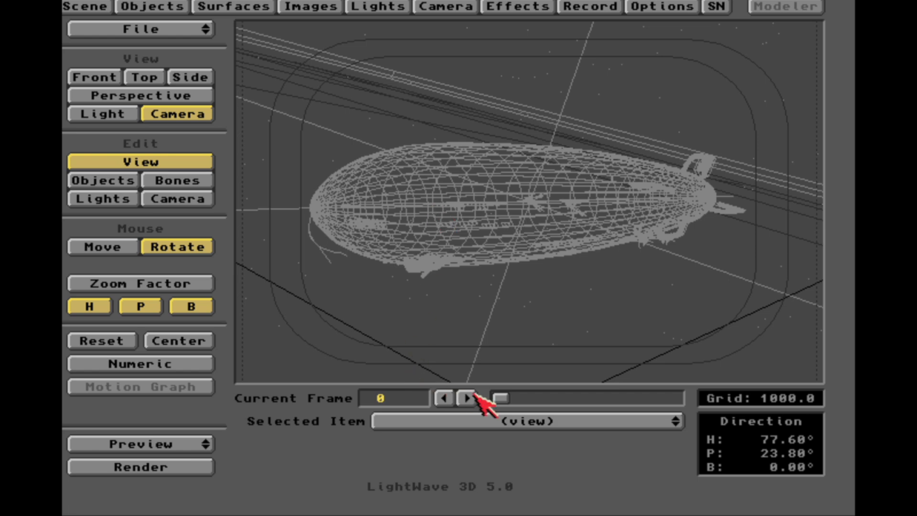
left_click_drag(498, 398, 576, 398)
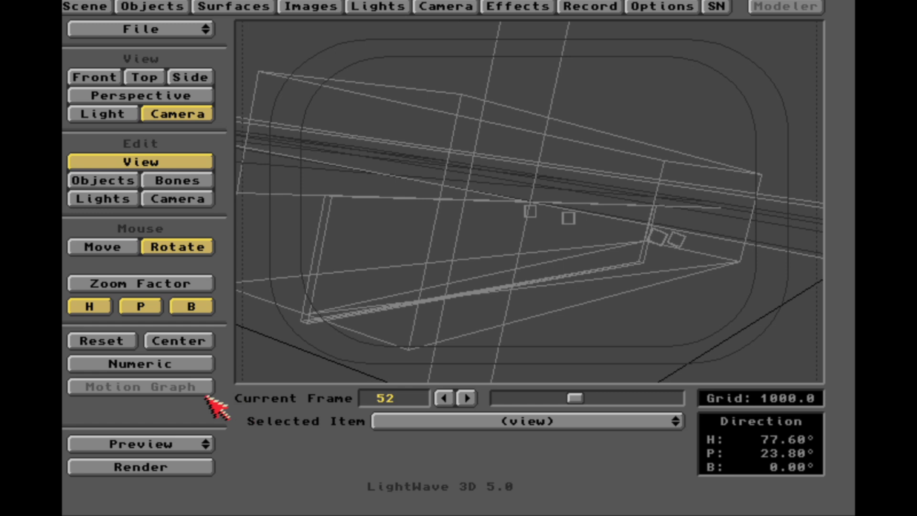
Step: Build a bounding-box preview of the blimp scene's frames 1–120
left_click(141, 444)
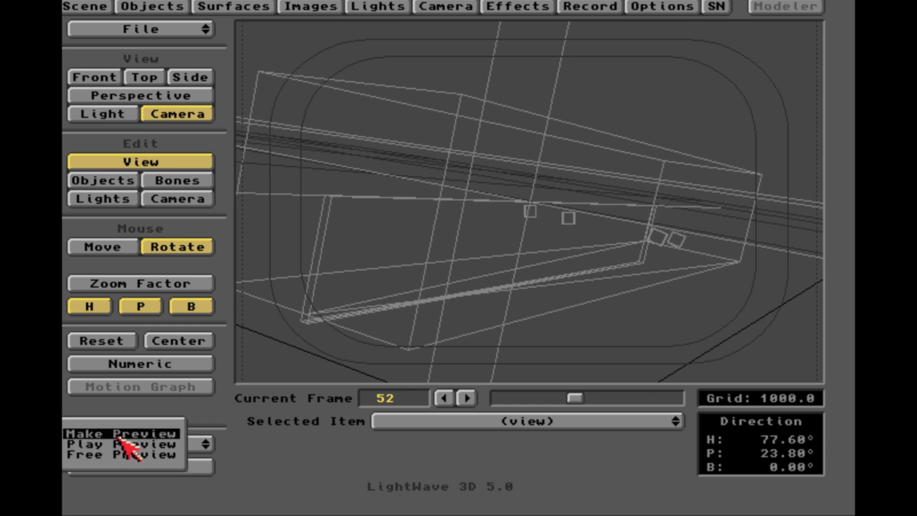
left_click(120, 434)
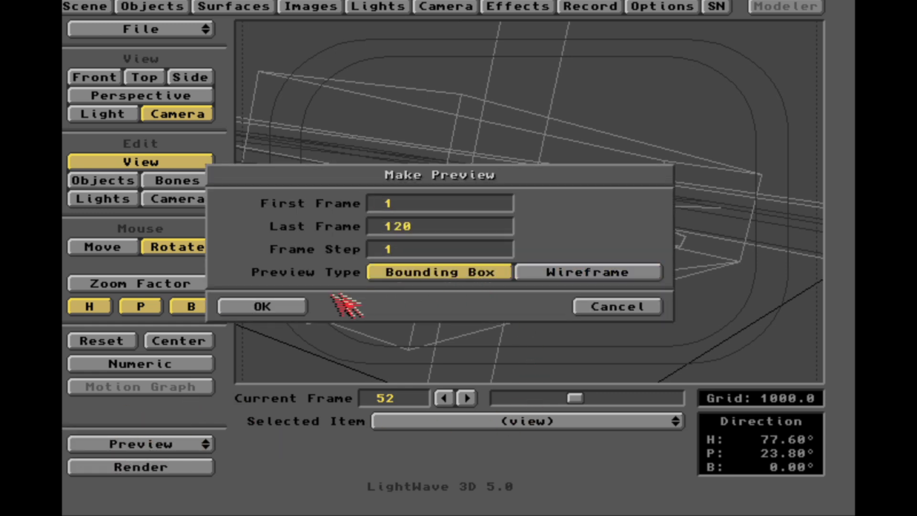
left_click(262, 305)
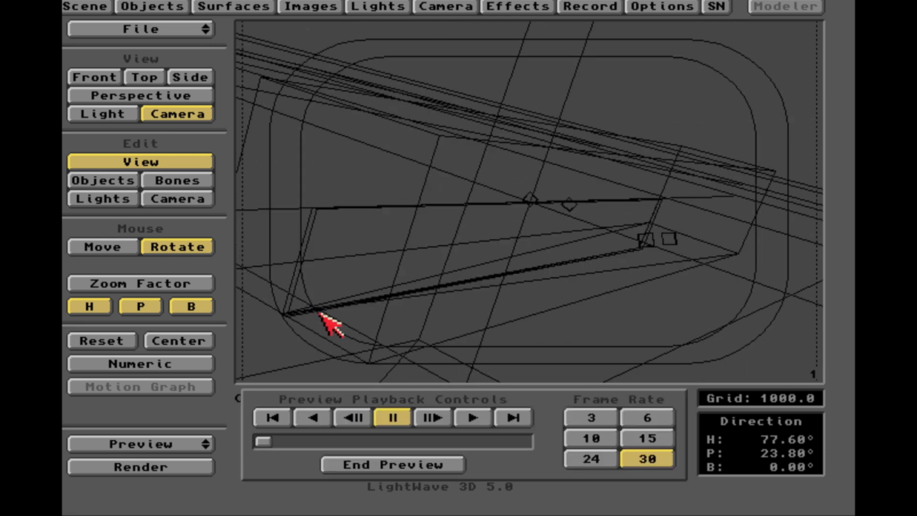
mouse_move(435, 399)
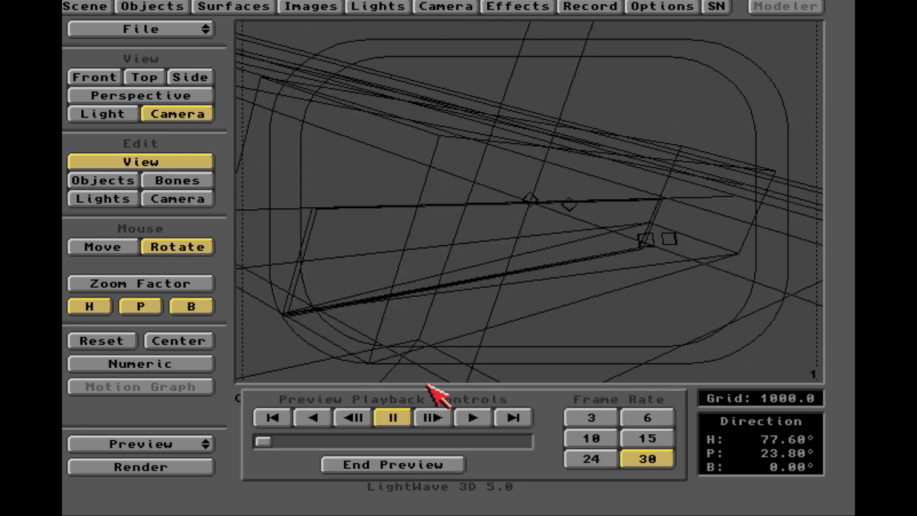
Step: Play the bounding-box preview forward and end it, returning to frame 52
left_click(470, 418)
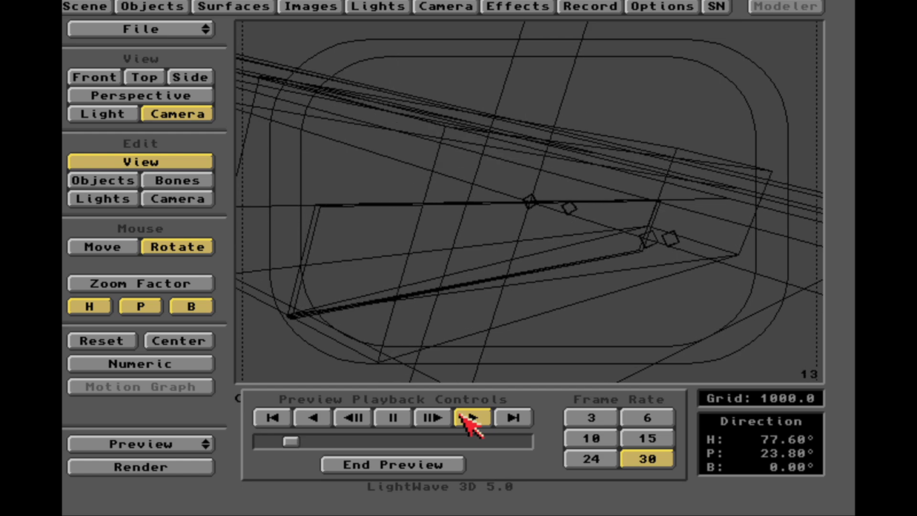
left_click(468, 418)
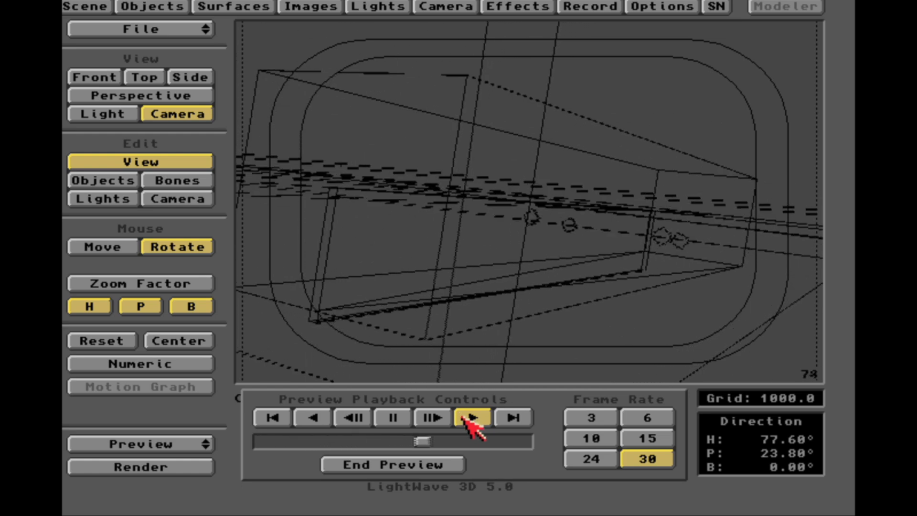
left_click(470, 417)
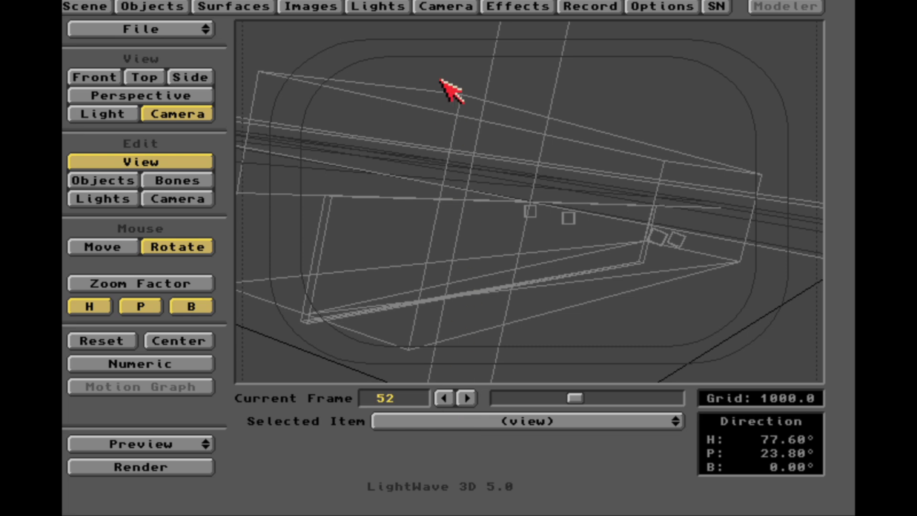
left_click(443, 6)
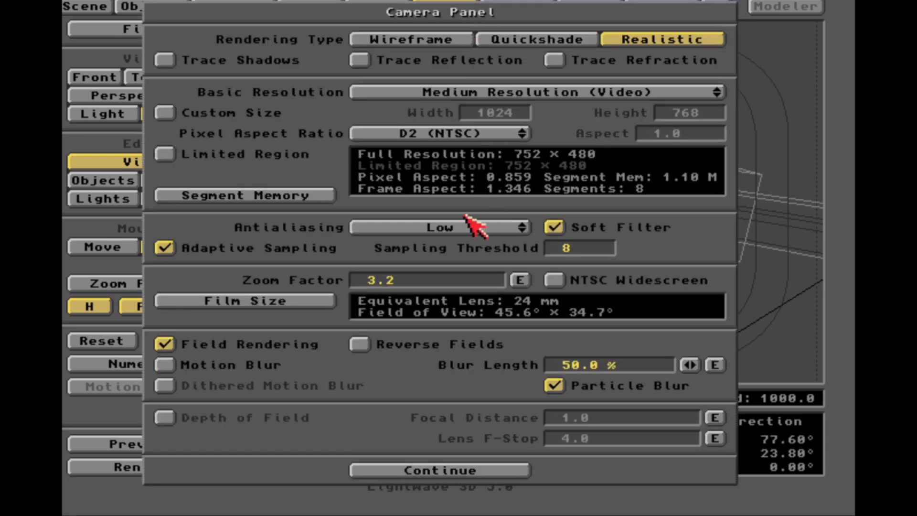
left_click(436, 133)
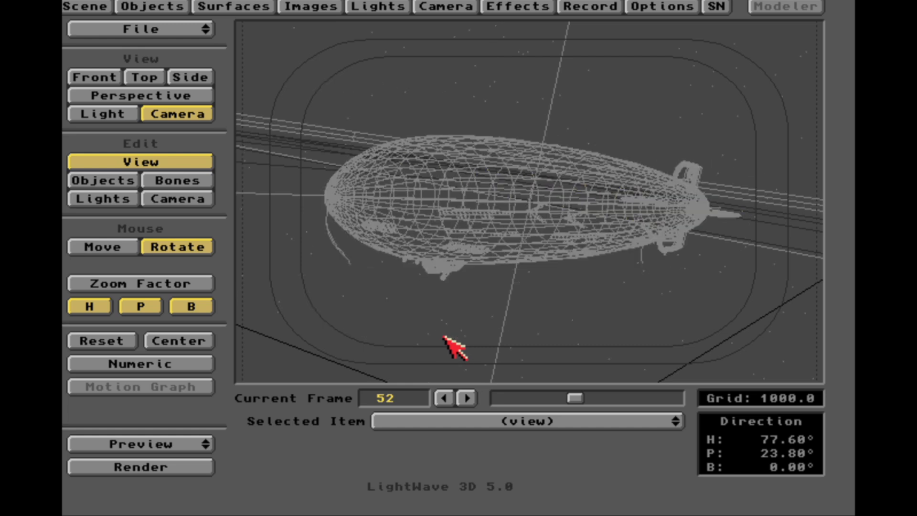
Step: Render the current frame, showing the dark airship in stormy clouds
left_click(141, 467)
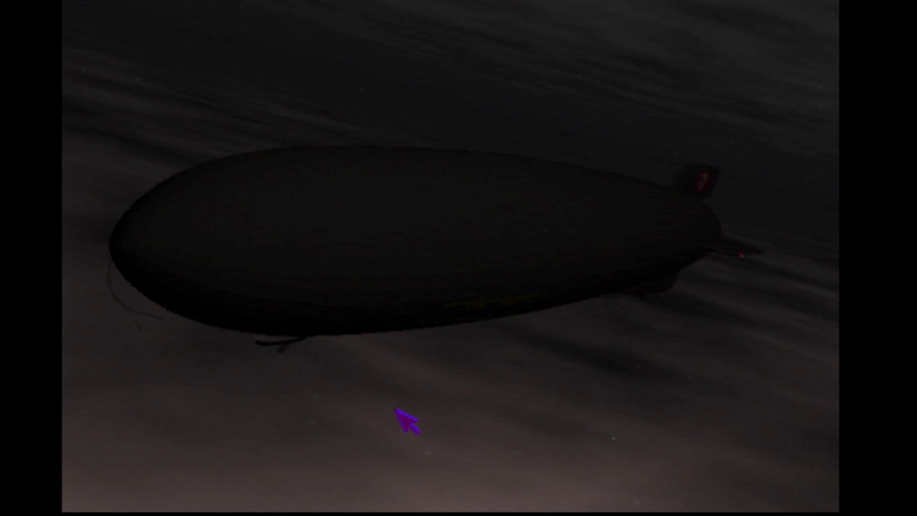
mouse_move(443, 275)
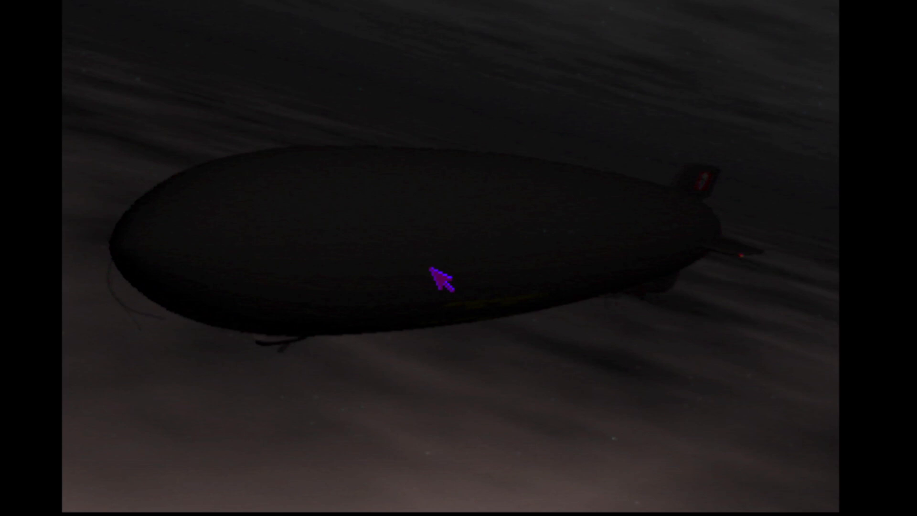
mouse_move(433, 290)
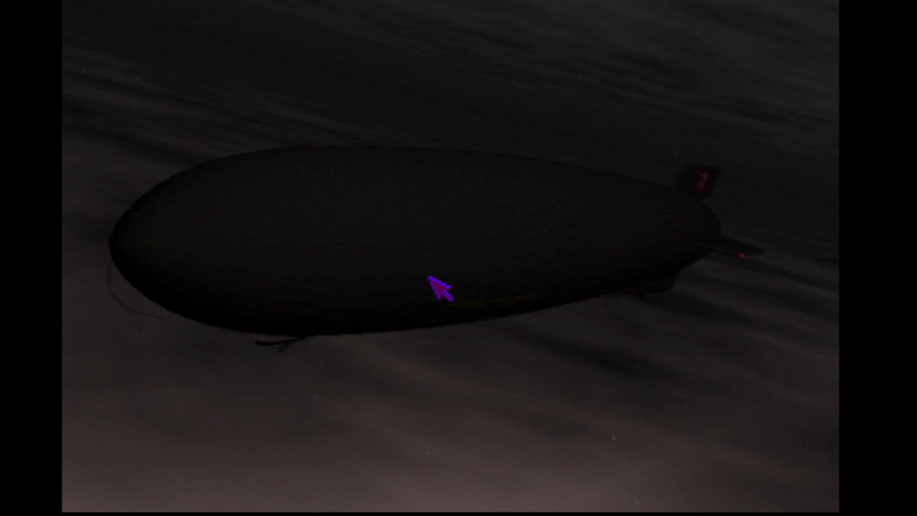